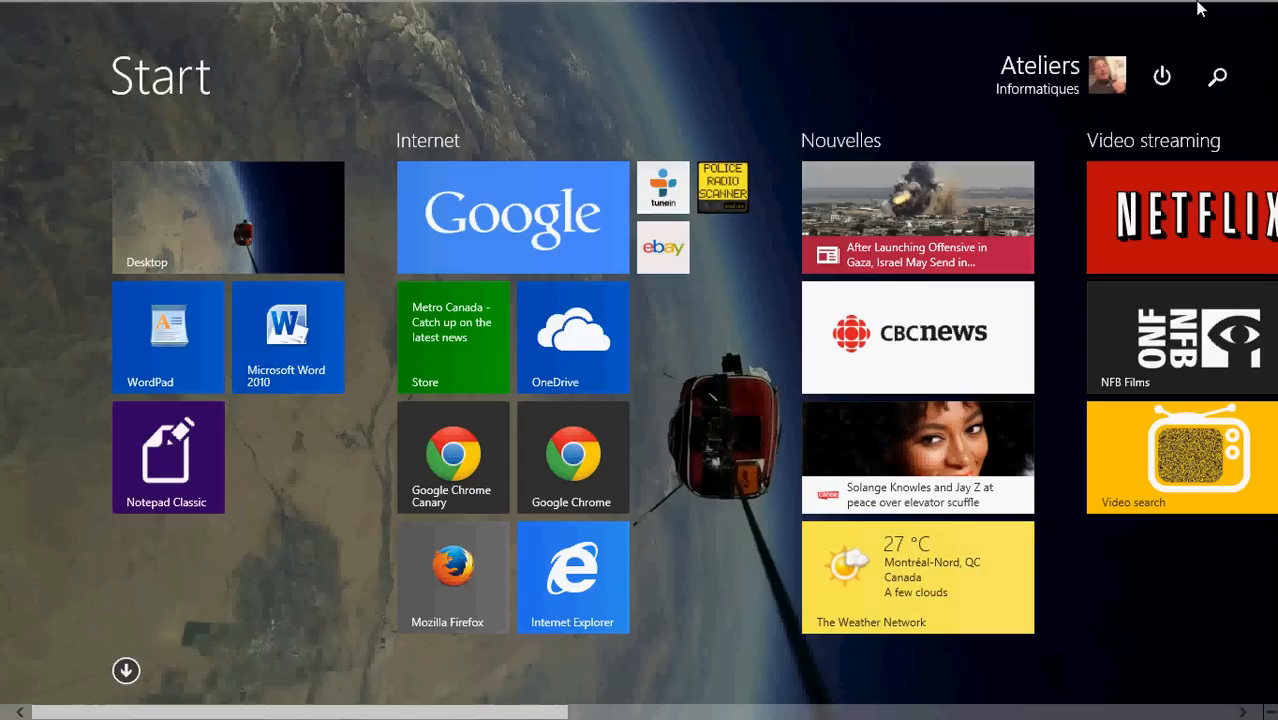
Search for 'mouse' from the Start screen to list mouse-related settings.
{"action": "left_click", "coordinate": [1216, 76]}
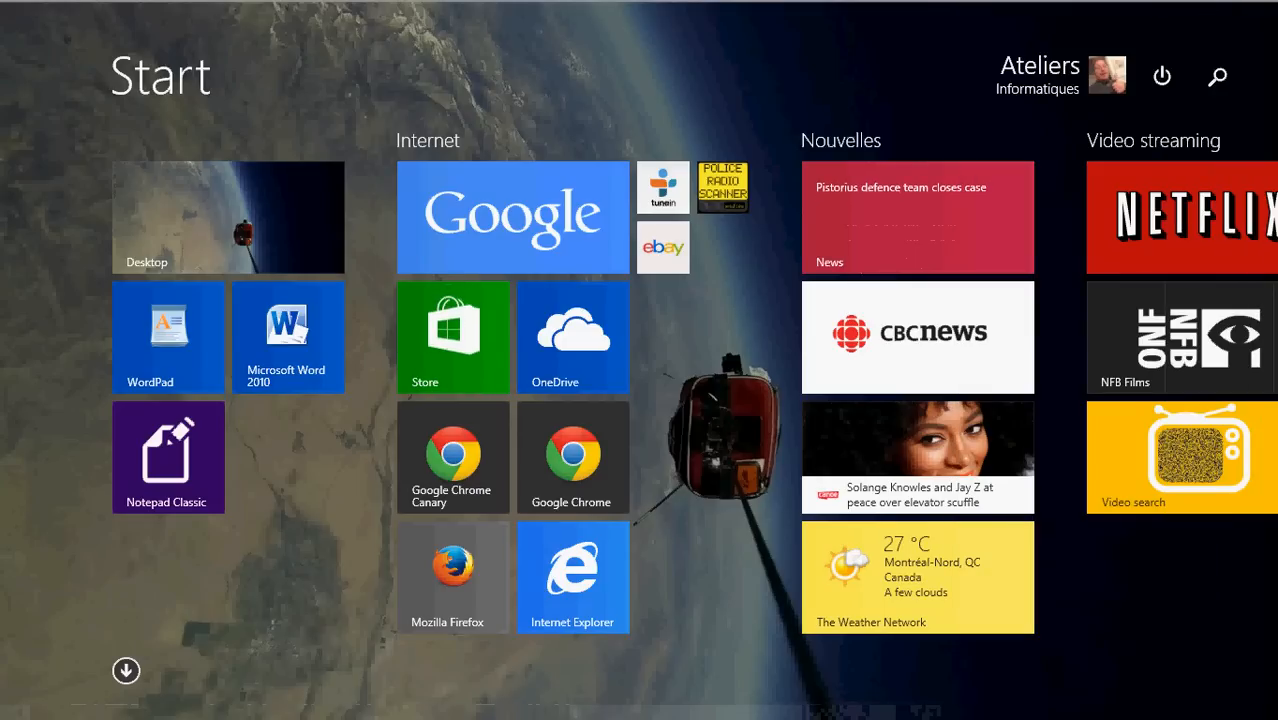
{"action": "left_click", "coordinate": [1216, 76]}
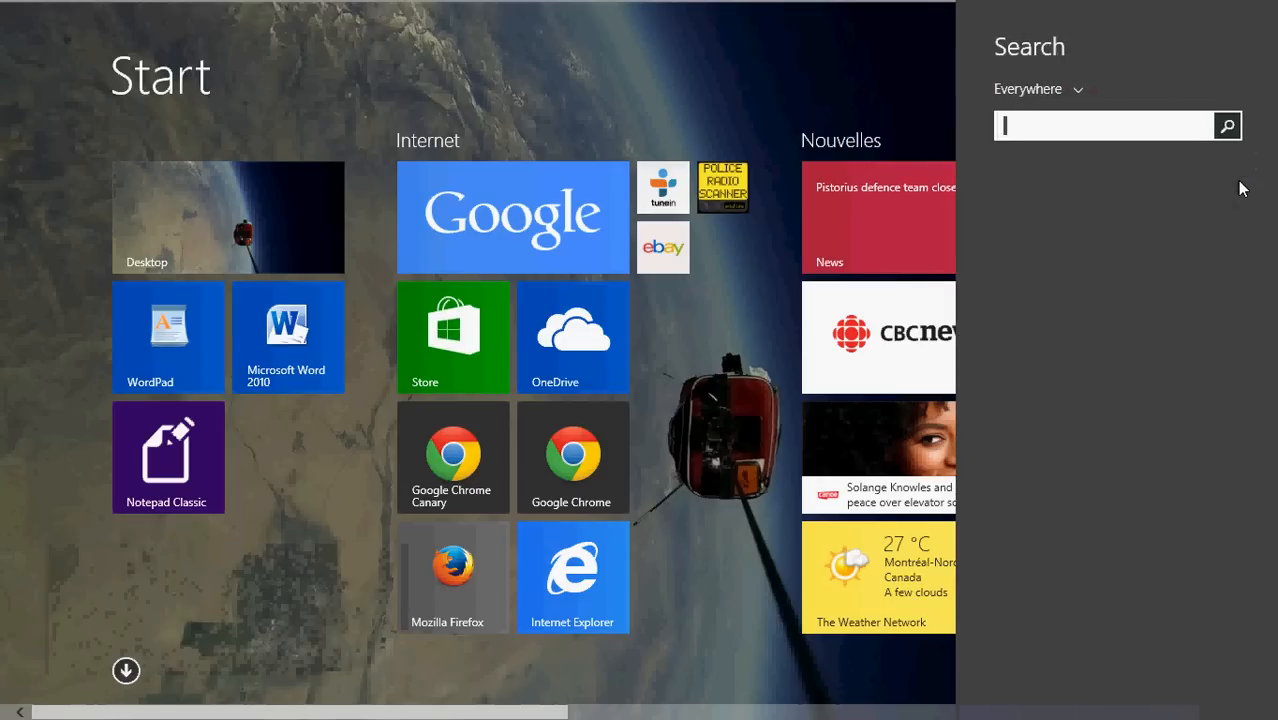
{"action": "type", "text": "mouse"}
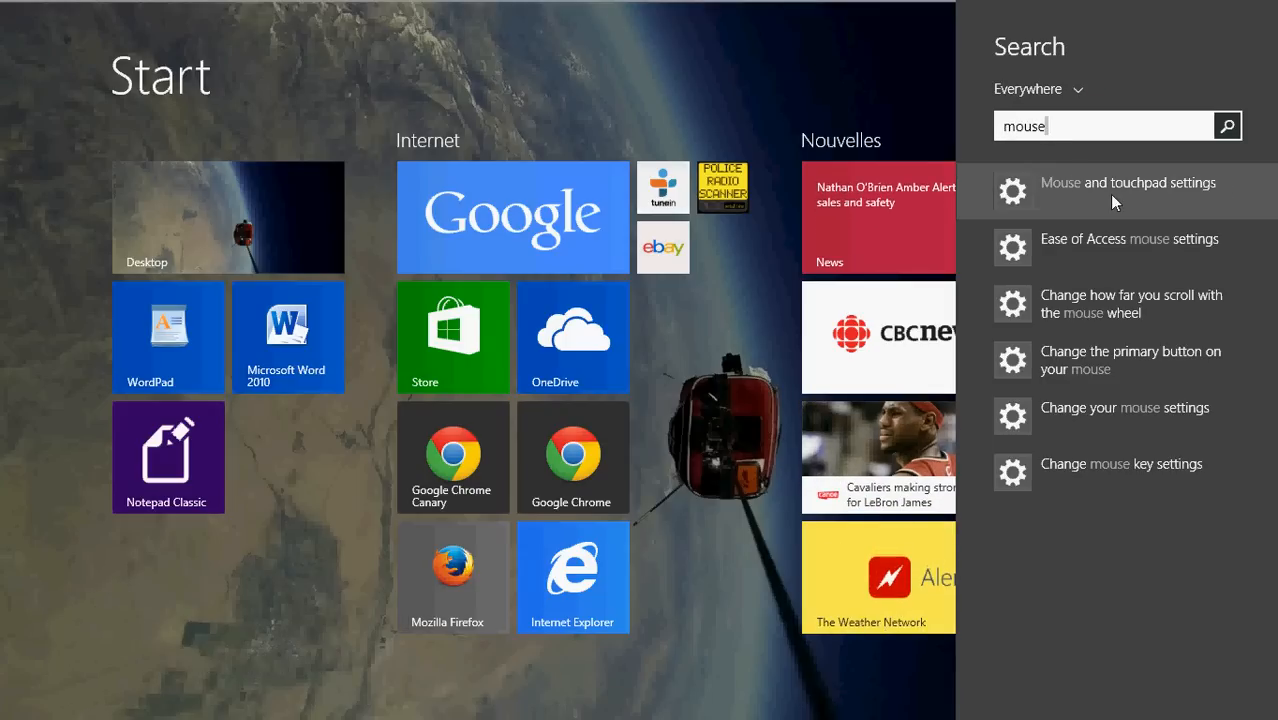
{"action": "mouse_move", "coordinate": [1186, 192]}
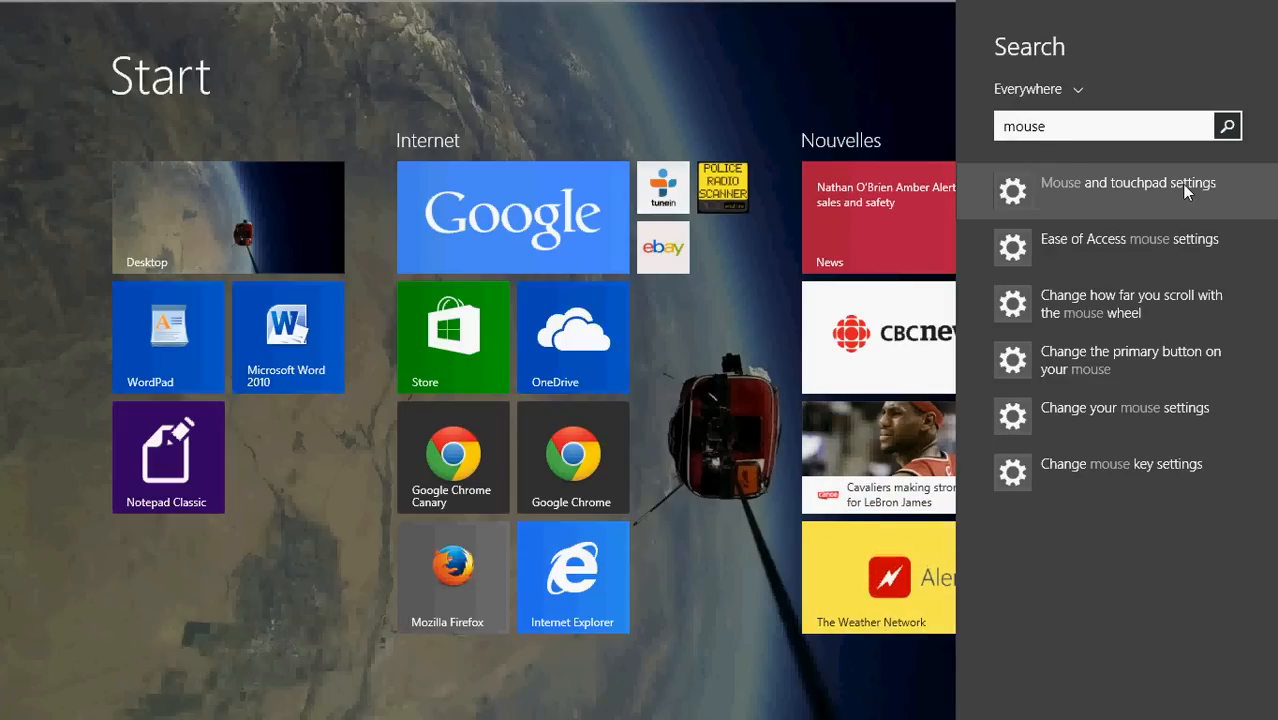
Review Mouse and touchpad settings, keeping Left as primary button and multi-line wheel scrolling.
{"action": "left_click", "coordinate": [1128, 190]}
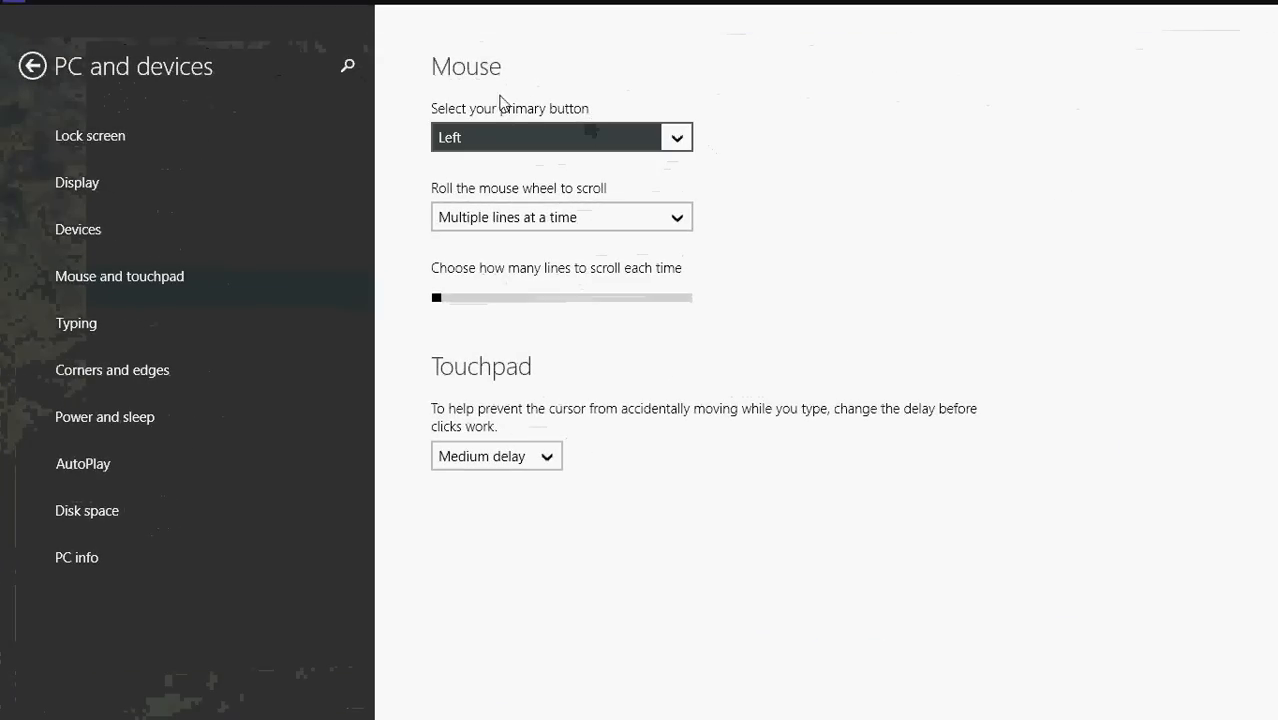
{"action": "mouse_move", "coordinate": [720, 68]}
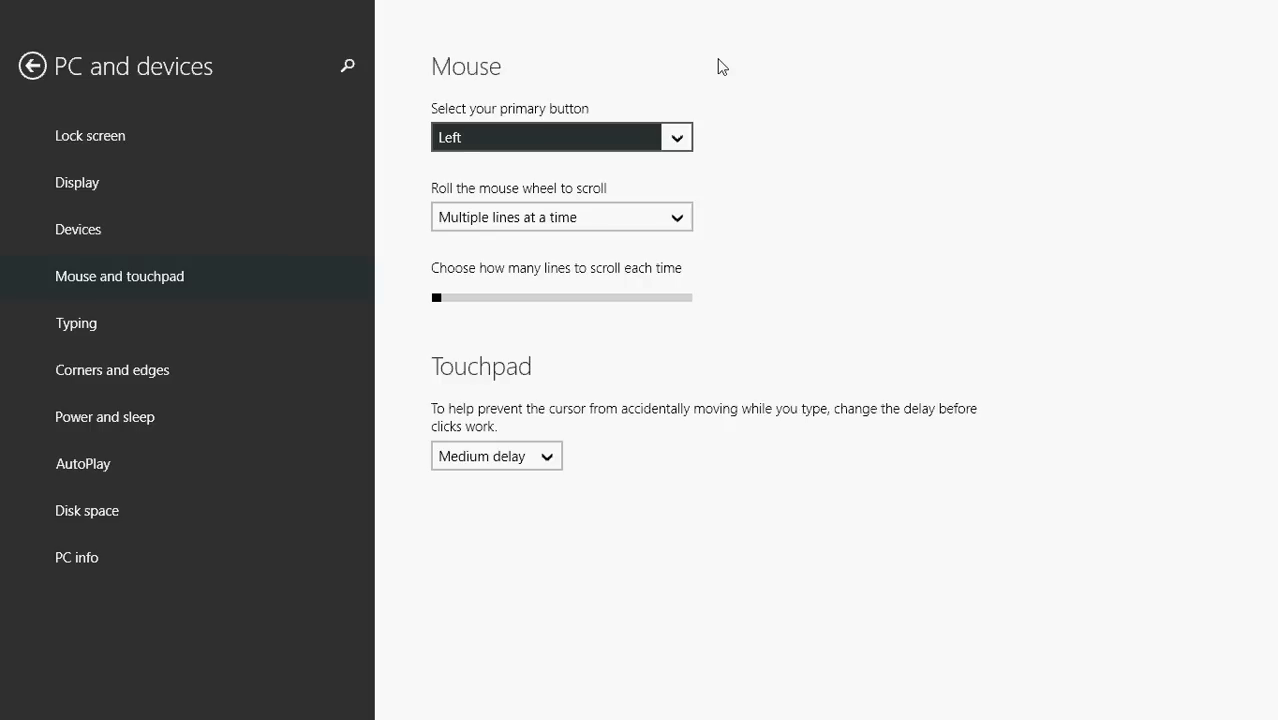
{"action": "mouse_move", "coordinate": [572, 136]}
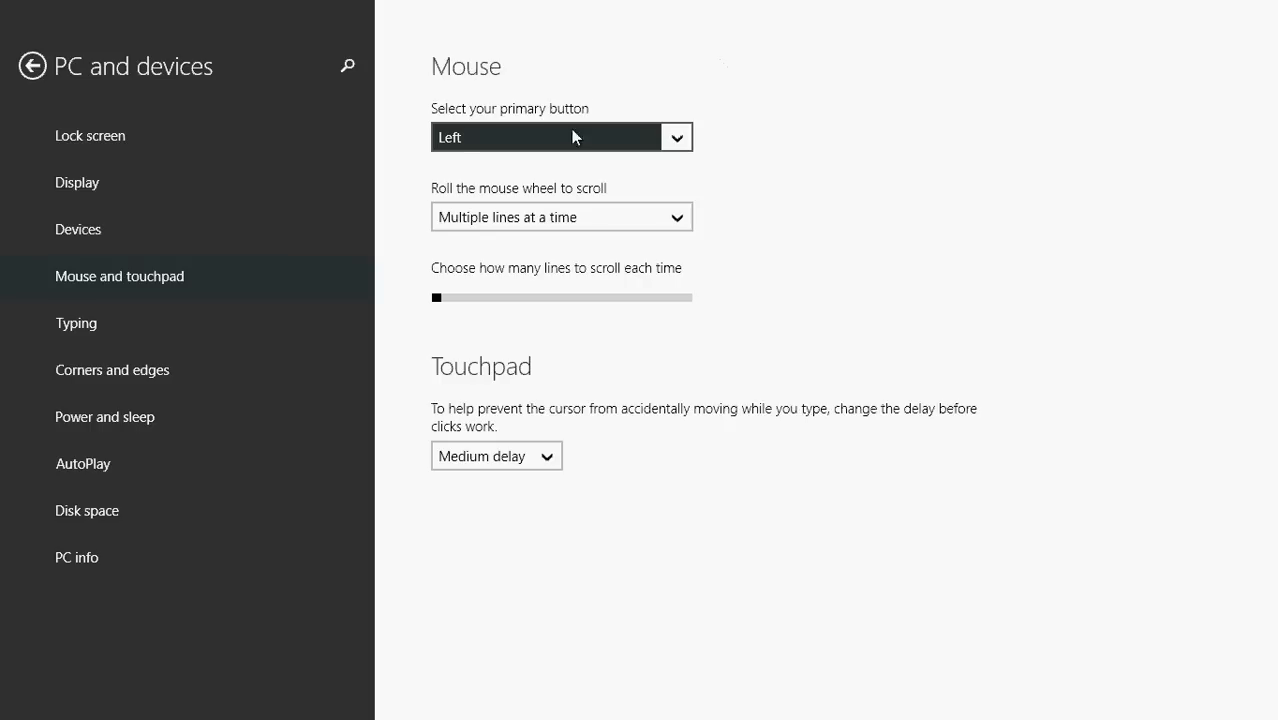
{"action": "mouse_move", "coordinate": [848, 208]}
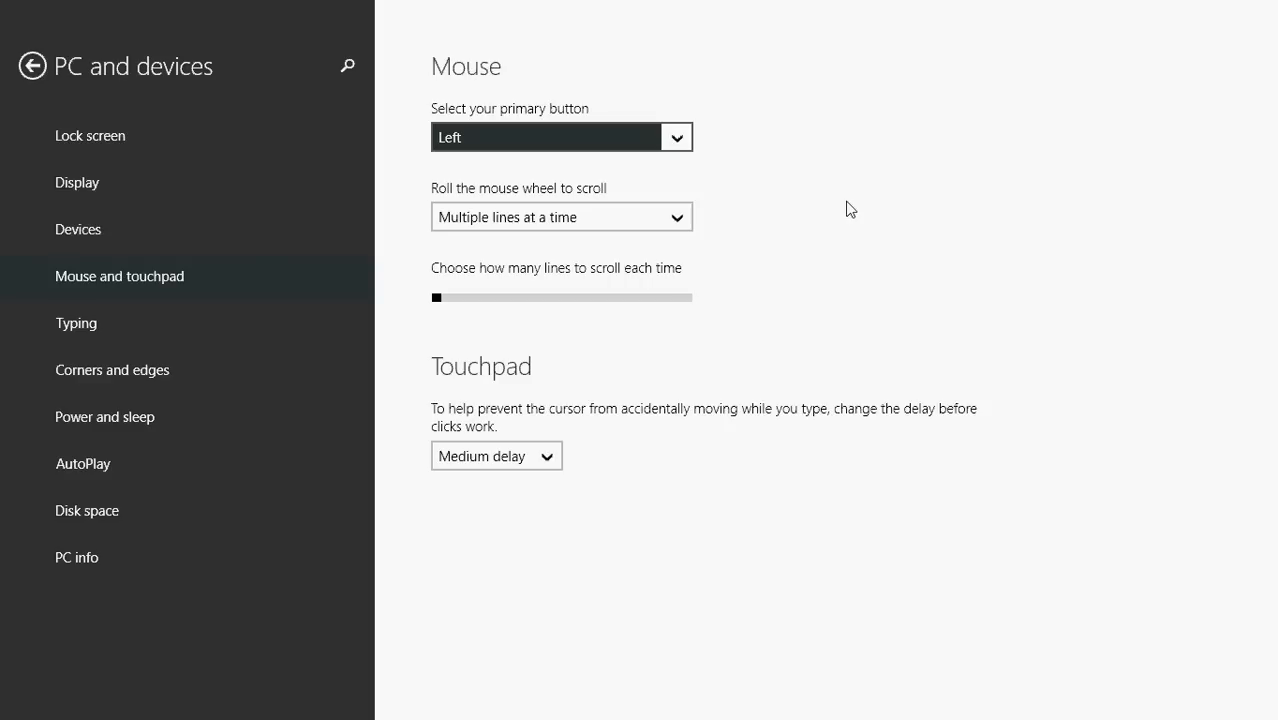
{"action": "left_click", "coordinate": [560, 136]}
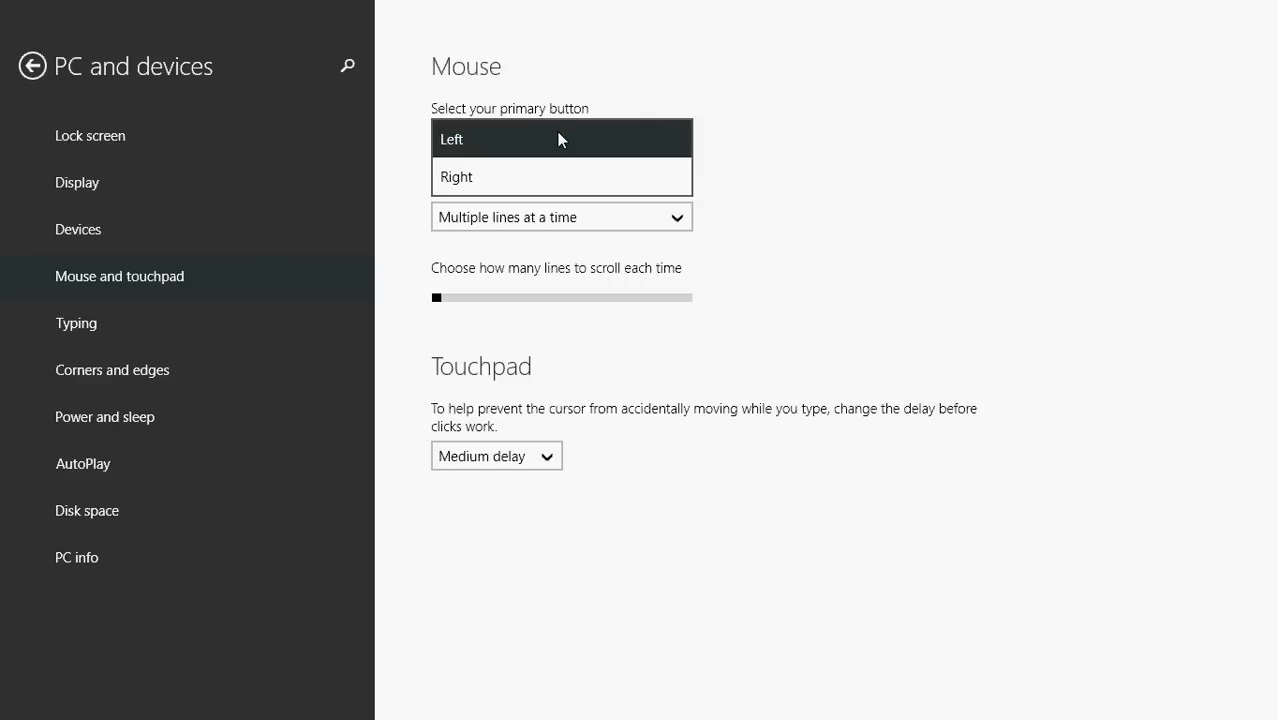
{"action": "left_click", "coordinate": [452, 140]}
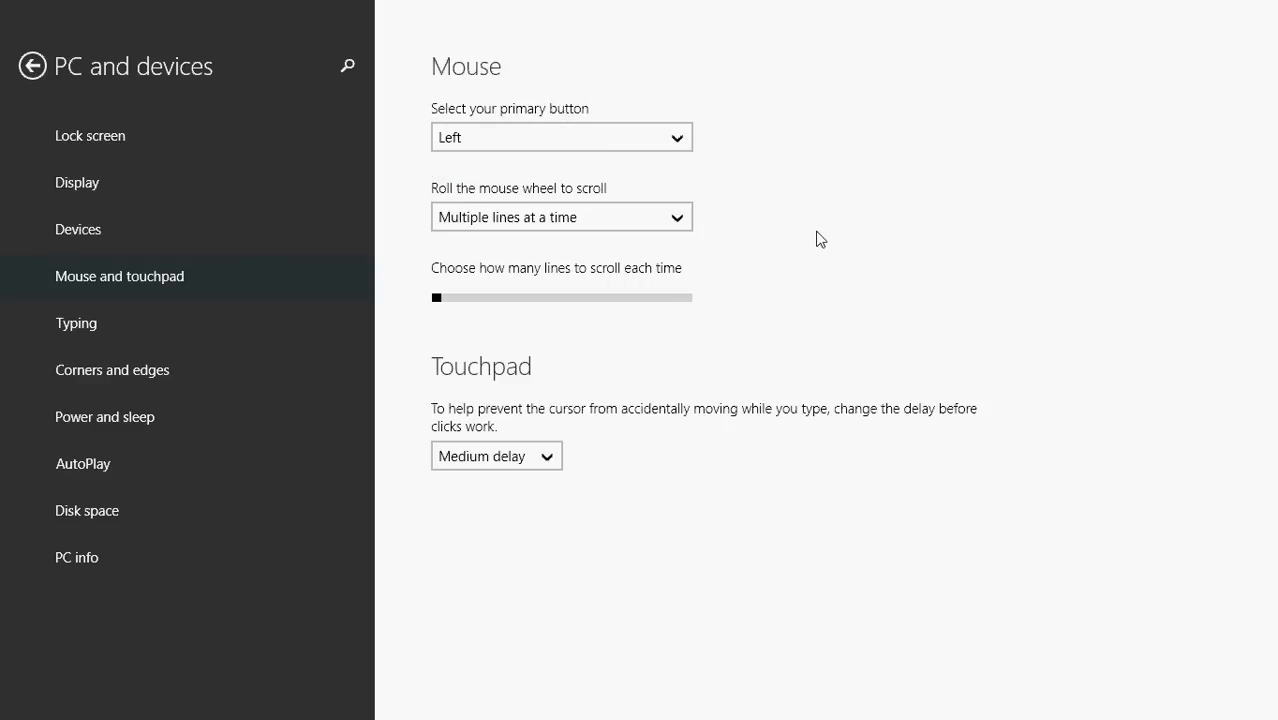
{"action": "left_click", "coordinate": [560, 216]}
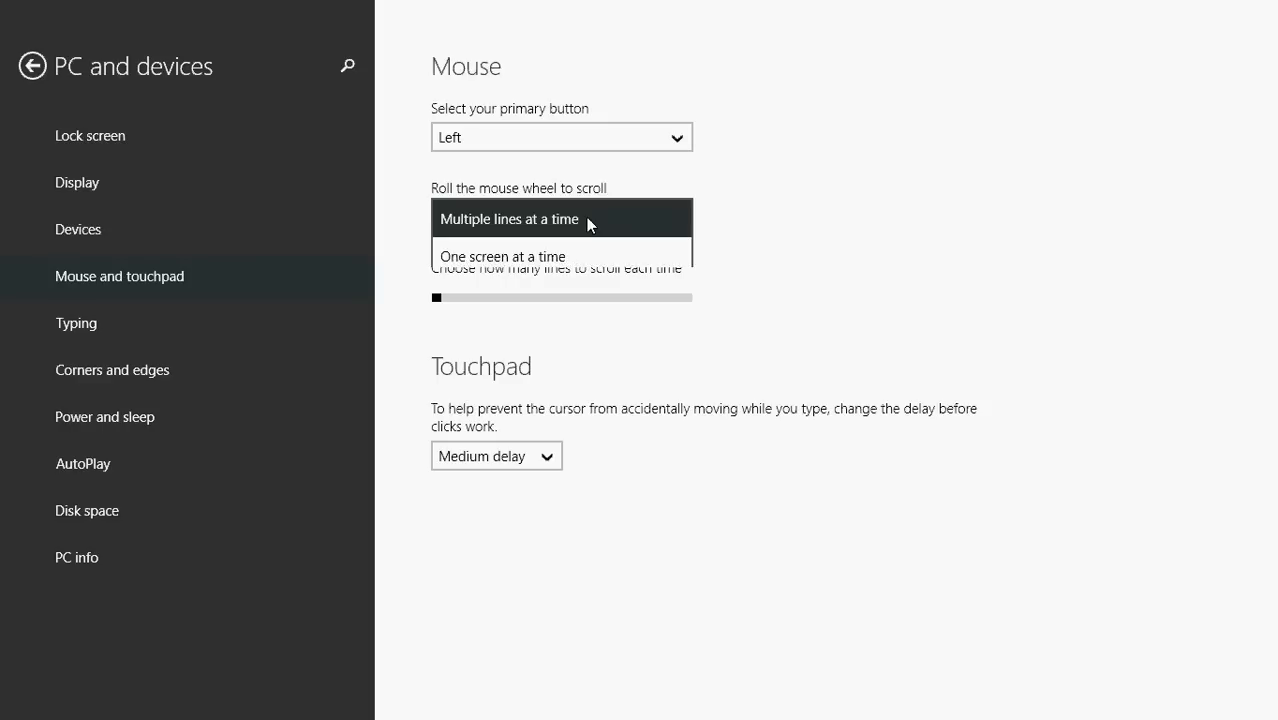
{"action": "left_click", "coordinate": [512, 218]}
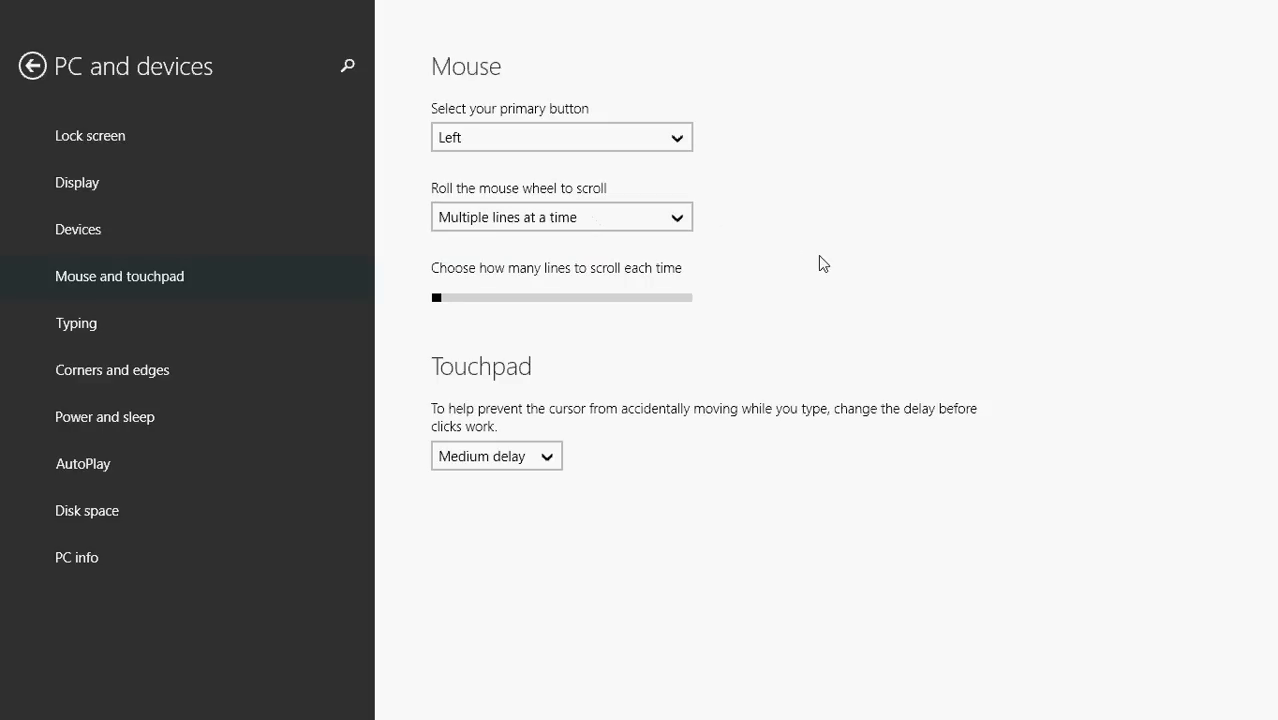
{"action": "mouse_move", "coordinate": [816, 324]}
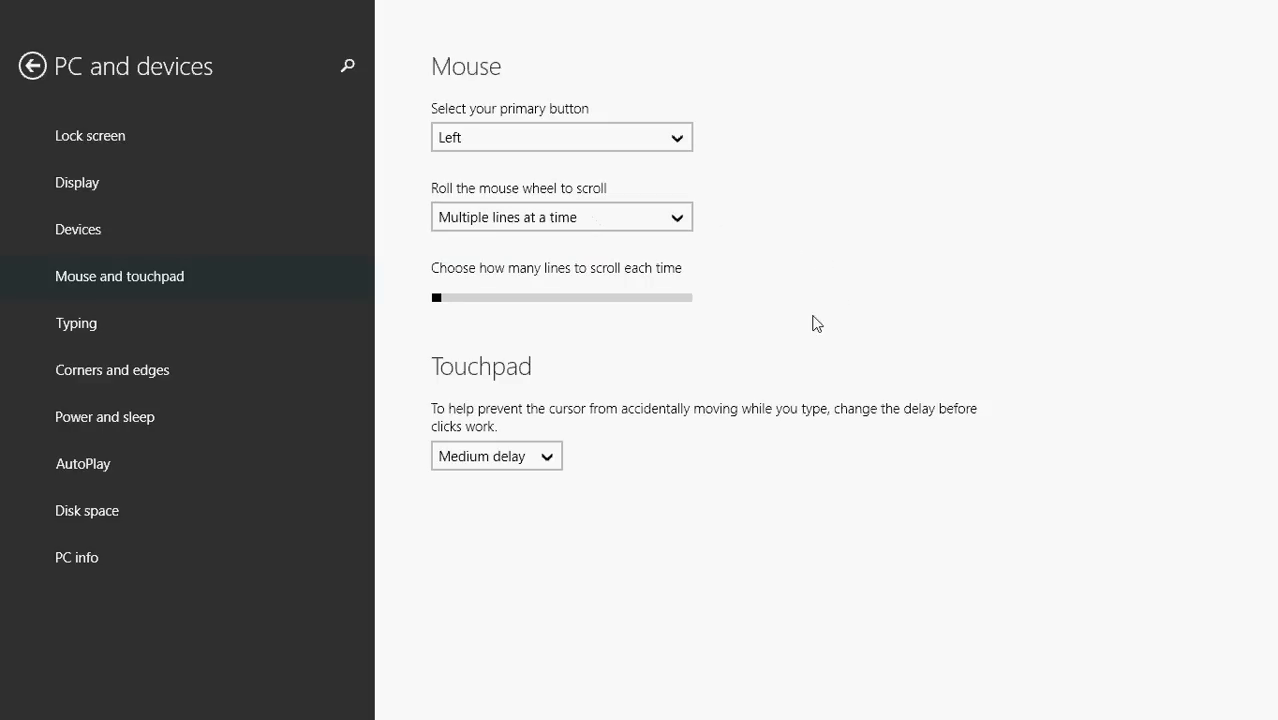
{"action": "mouse_move", "coordinate": [742, 332]}
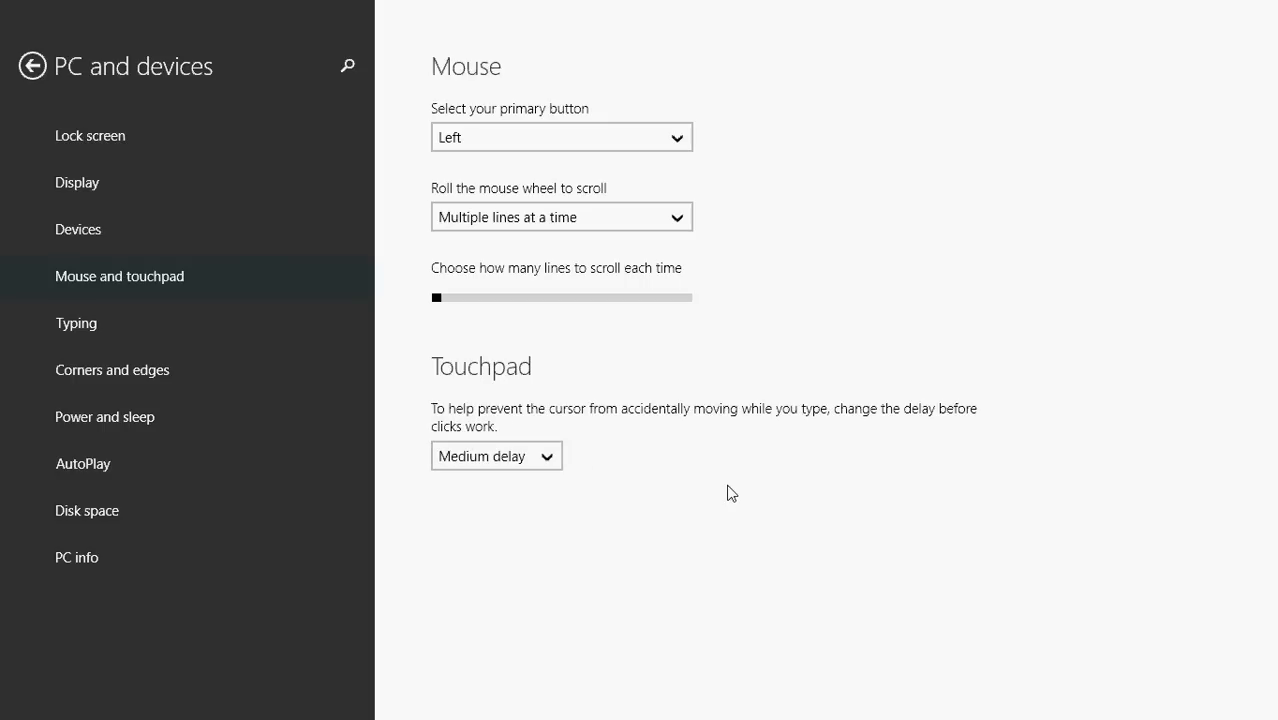
{"action": "mouse_move", "coordinate": [948, 74]}
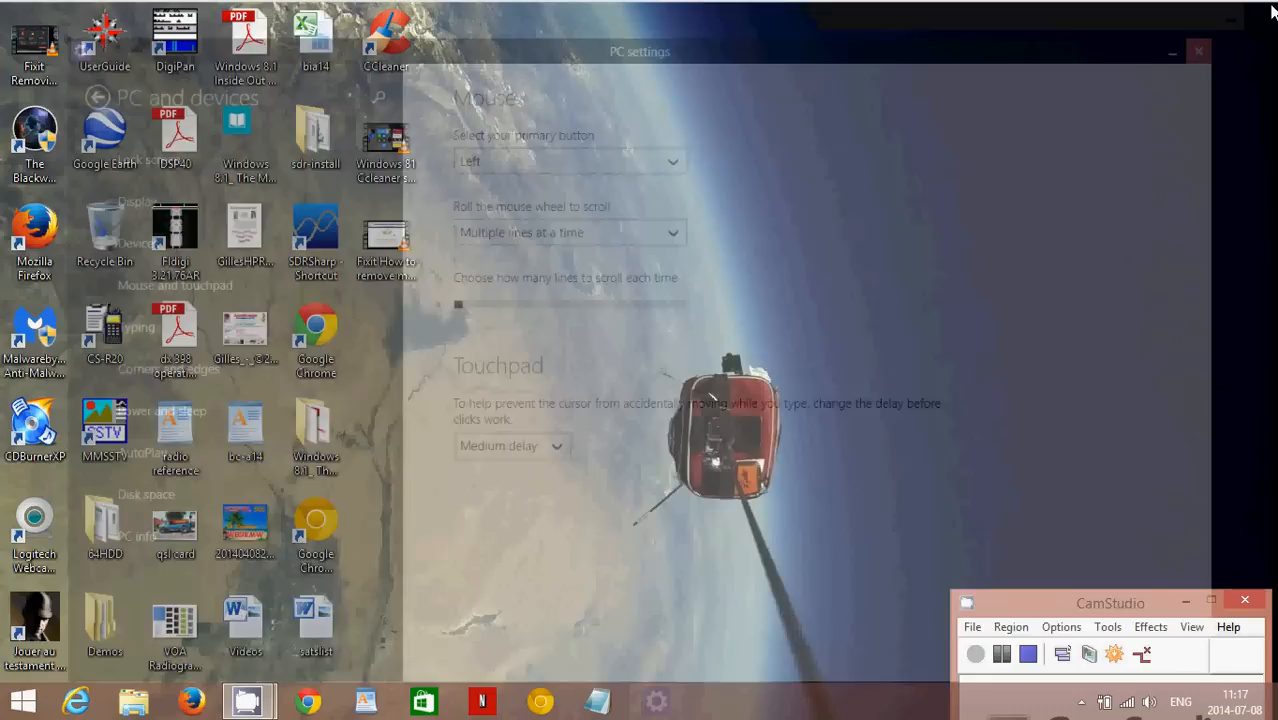
Open Control Panel from the Start button's quick links menu.
{"action": "left_click", "coordinate": [1198, 52]}
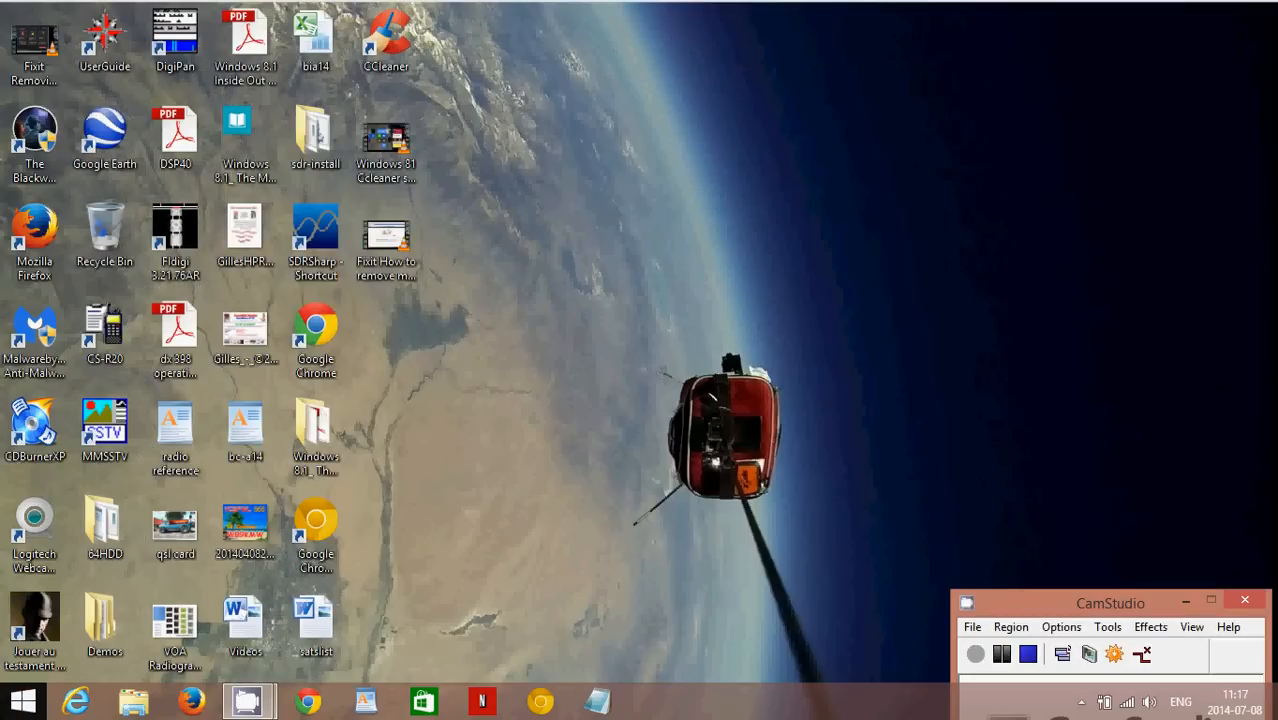
{"action": "right_click", "coordinate": [20, 700]}
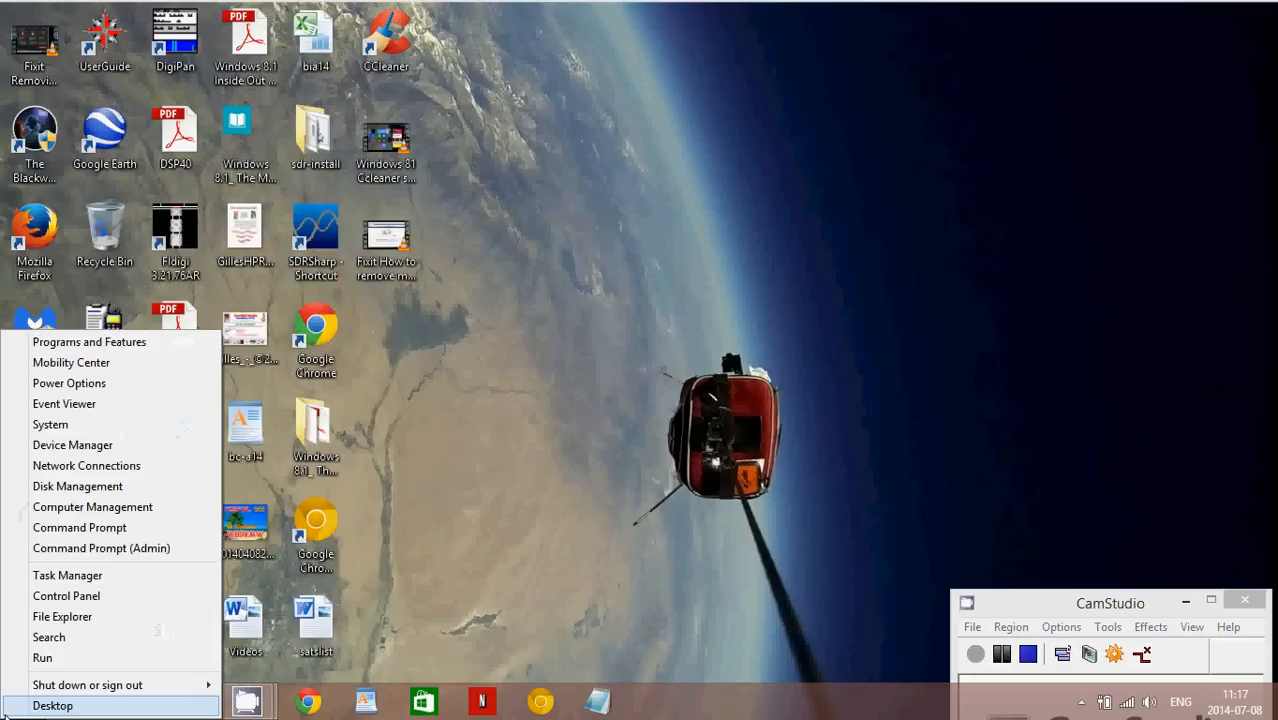
{"action": "mouse_move", "coordinate": [66, 596]}
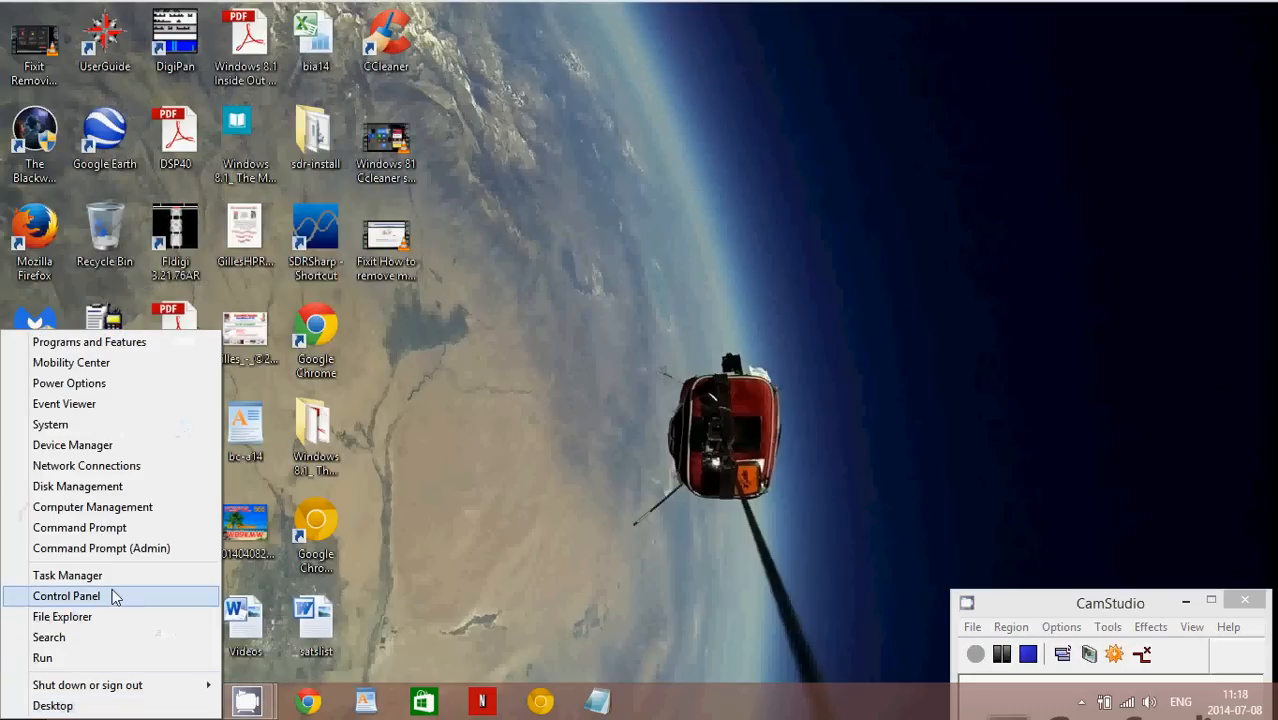
{"action": "left_click", "coordinate": [66, 596]}
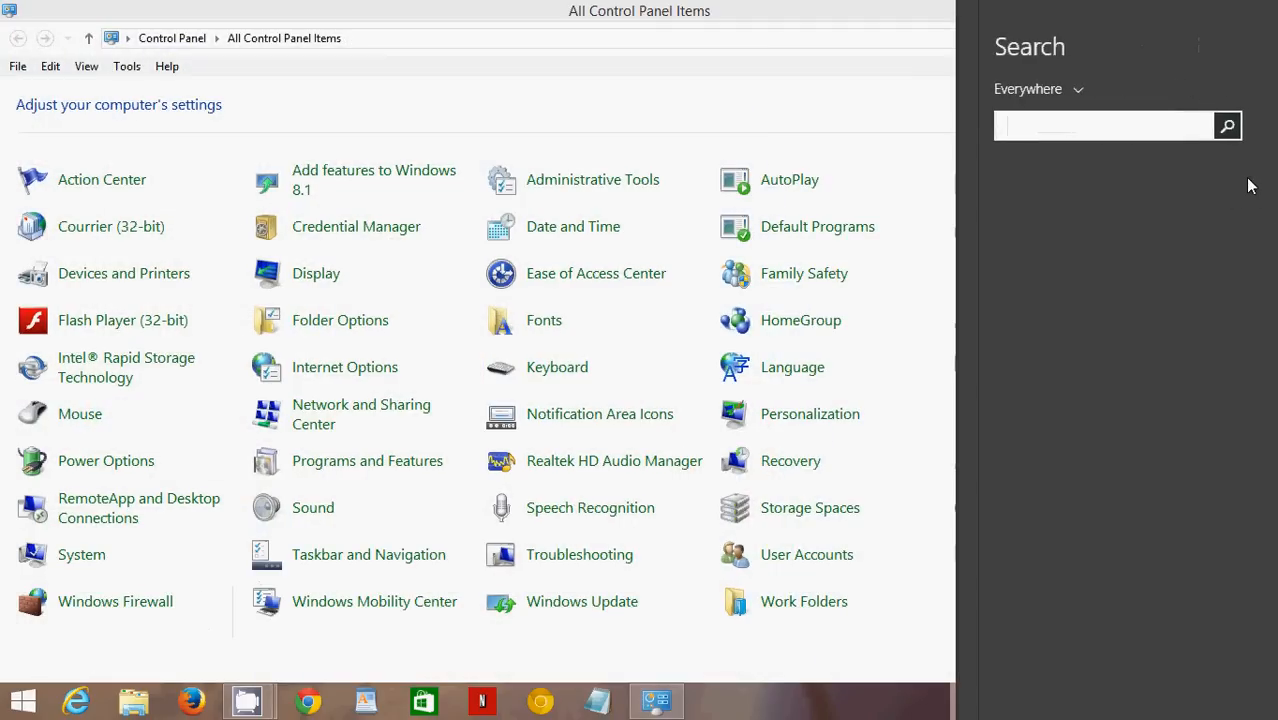
Search 'control panel' and switch Control Panel to the Category view.
{"action": "type", "text": "control panel"}
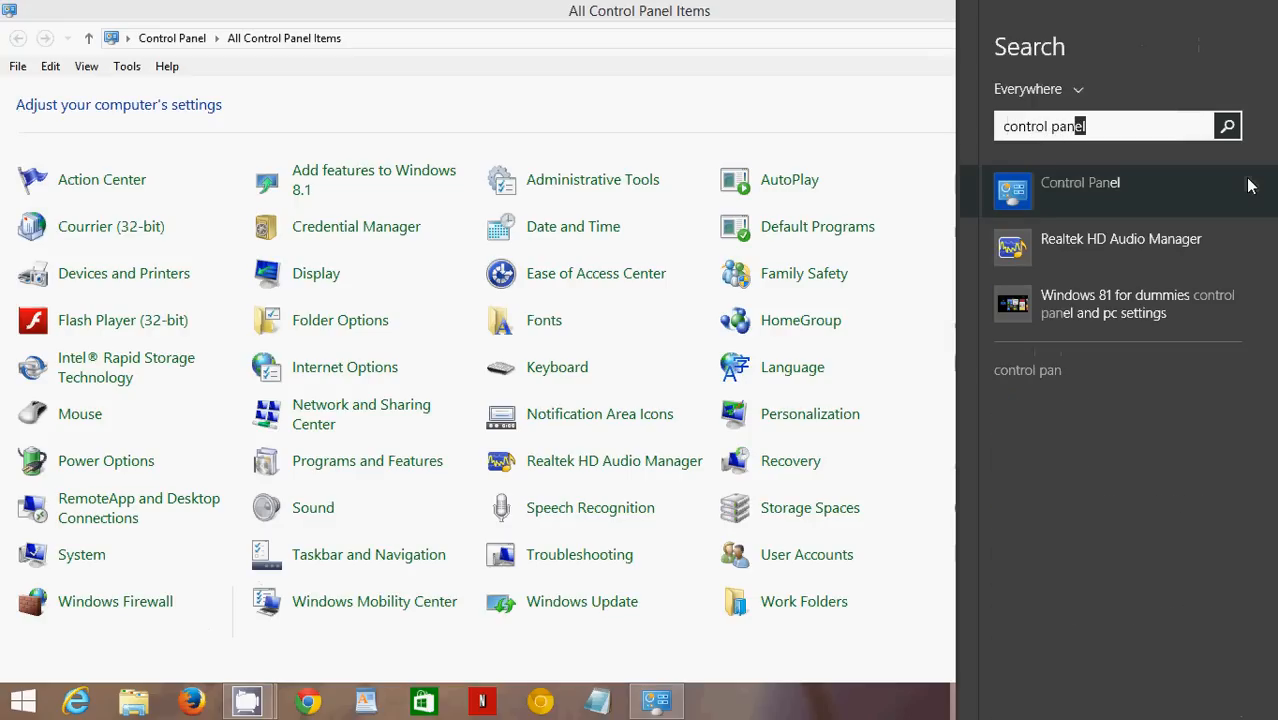
{"action": "mouse_move", "coordinate": [770, 54]}
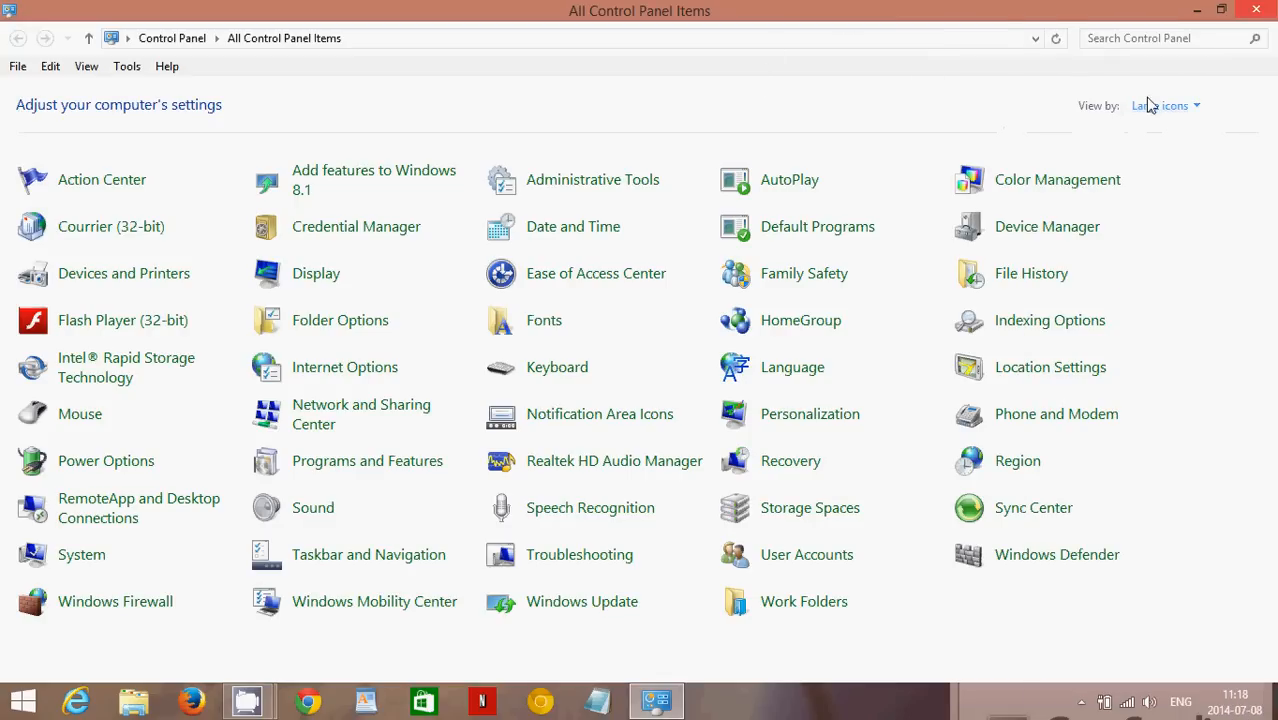
{"action": "left_click", "coordinate": [1160, 104]}
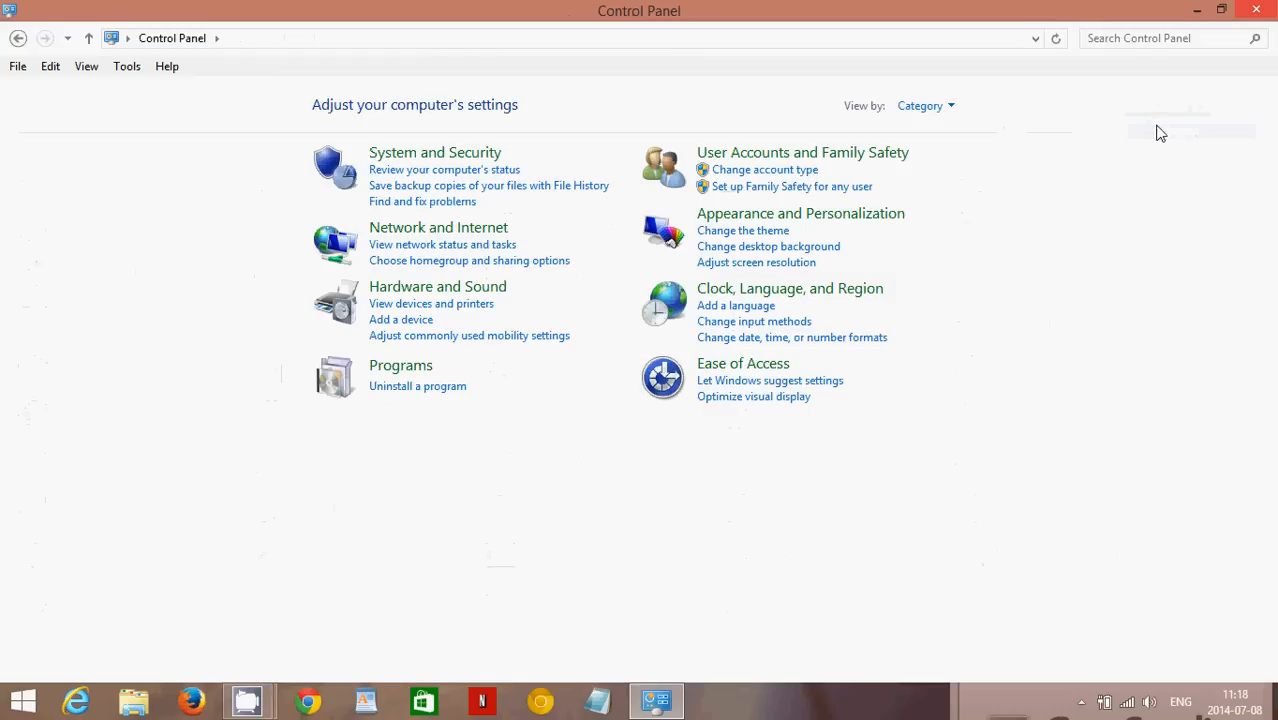
{"action": "mouse_move", "coordinate": [920, 106]}
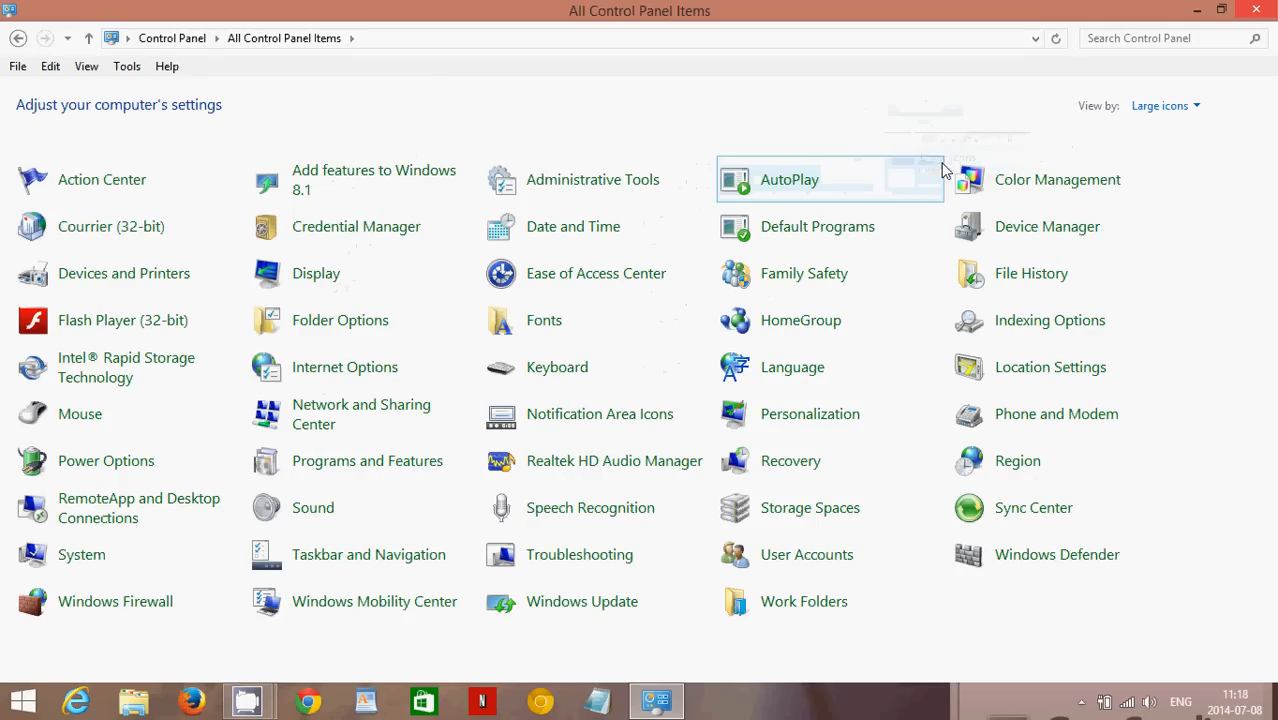
{"action": "mouse_move", "coordinate": [518, 66]}
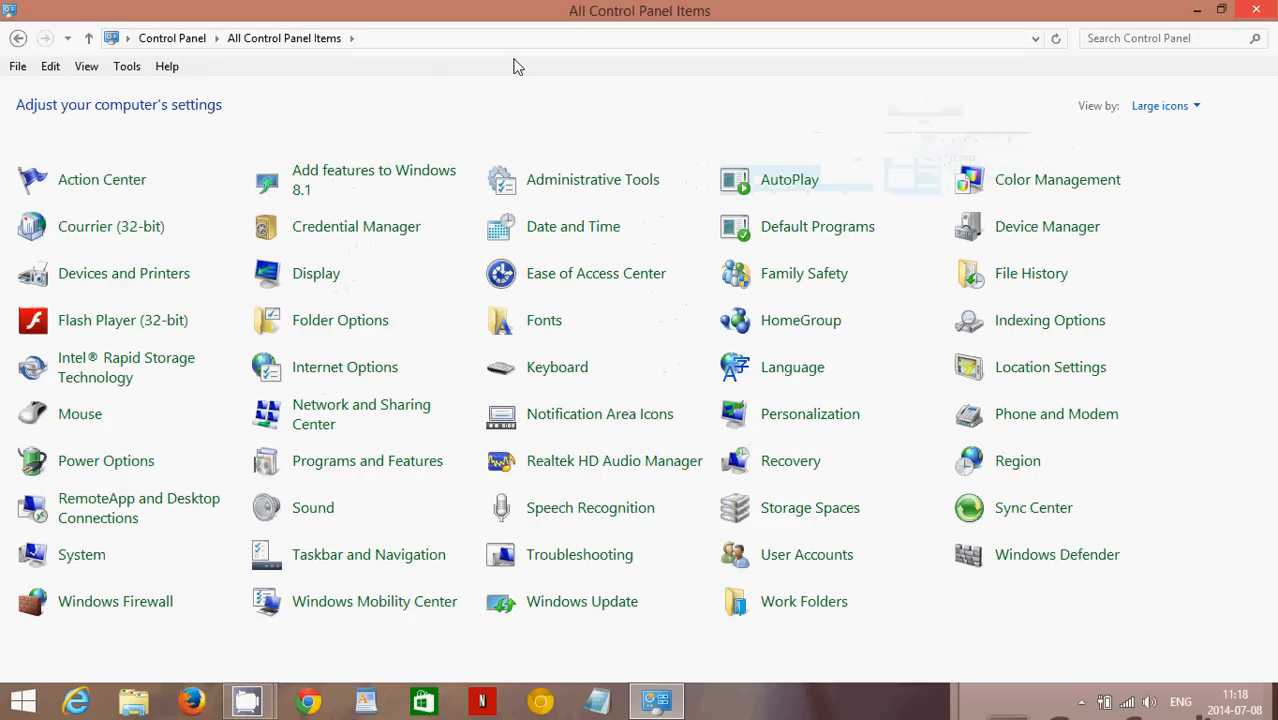
{"action": "mouse_move", "coordinate": [304, 196]}
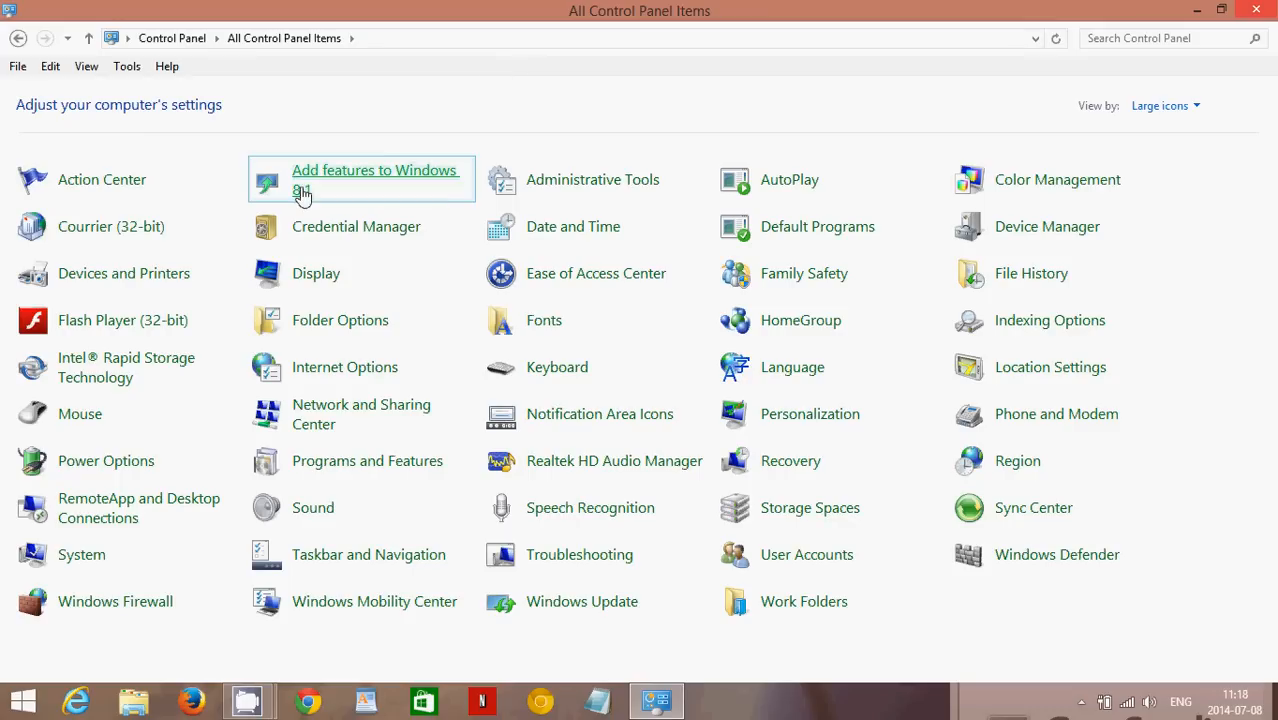
{"action": "mouse_move", "coordinate": [80, 420]}
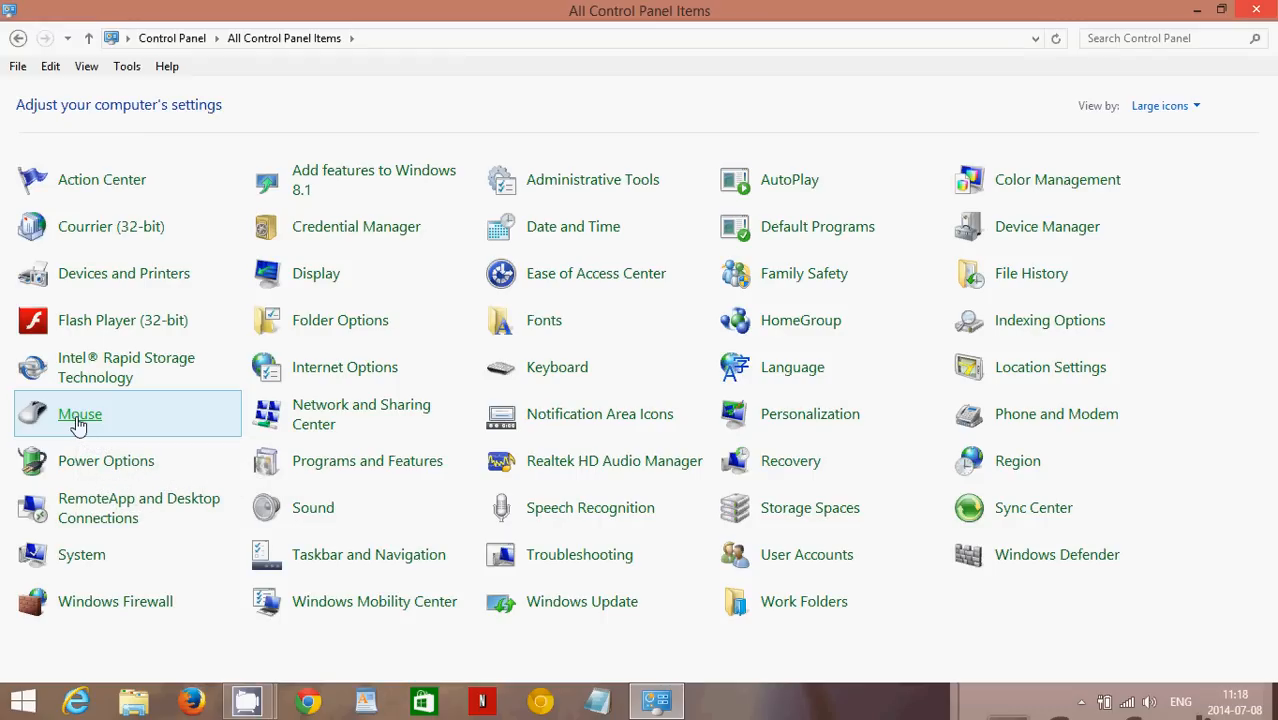
{"action": "mouse_move", "coordinate": [1088, 690]}
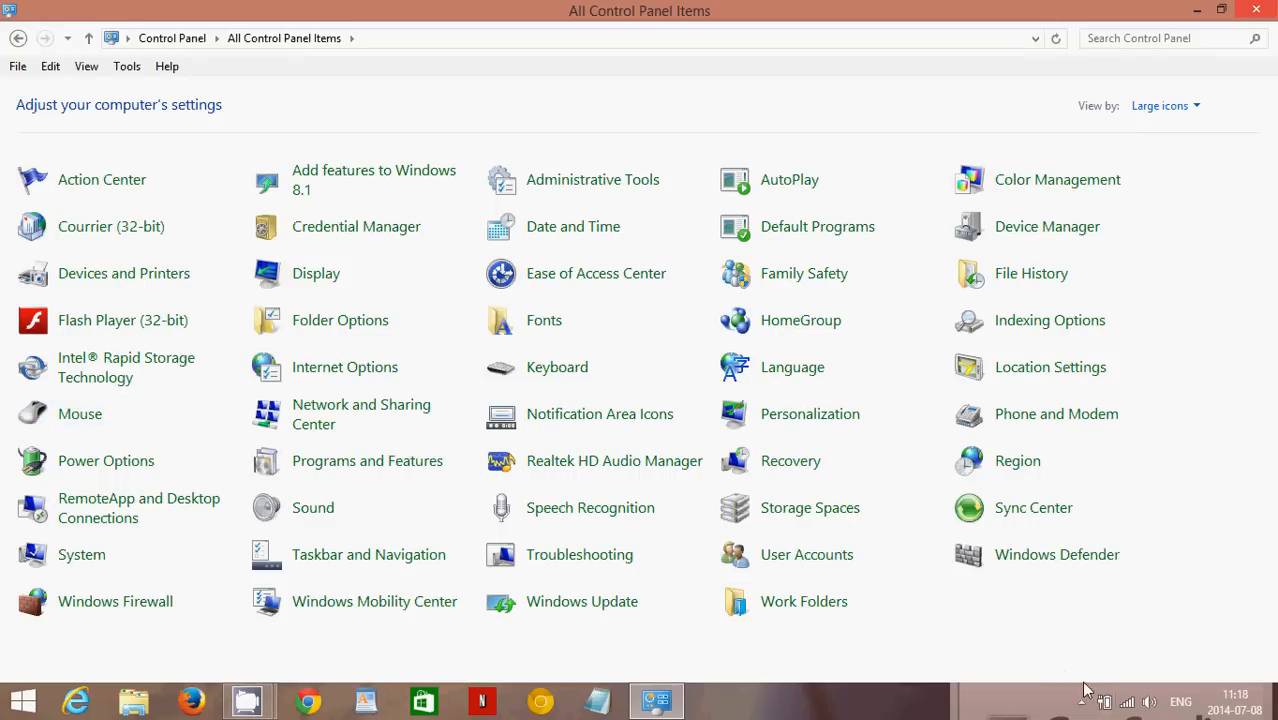
{"action": "left_click", "coordinate": [1080, 702]}
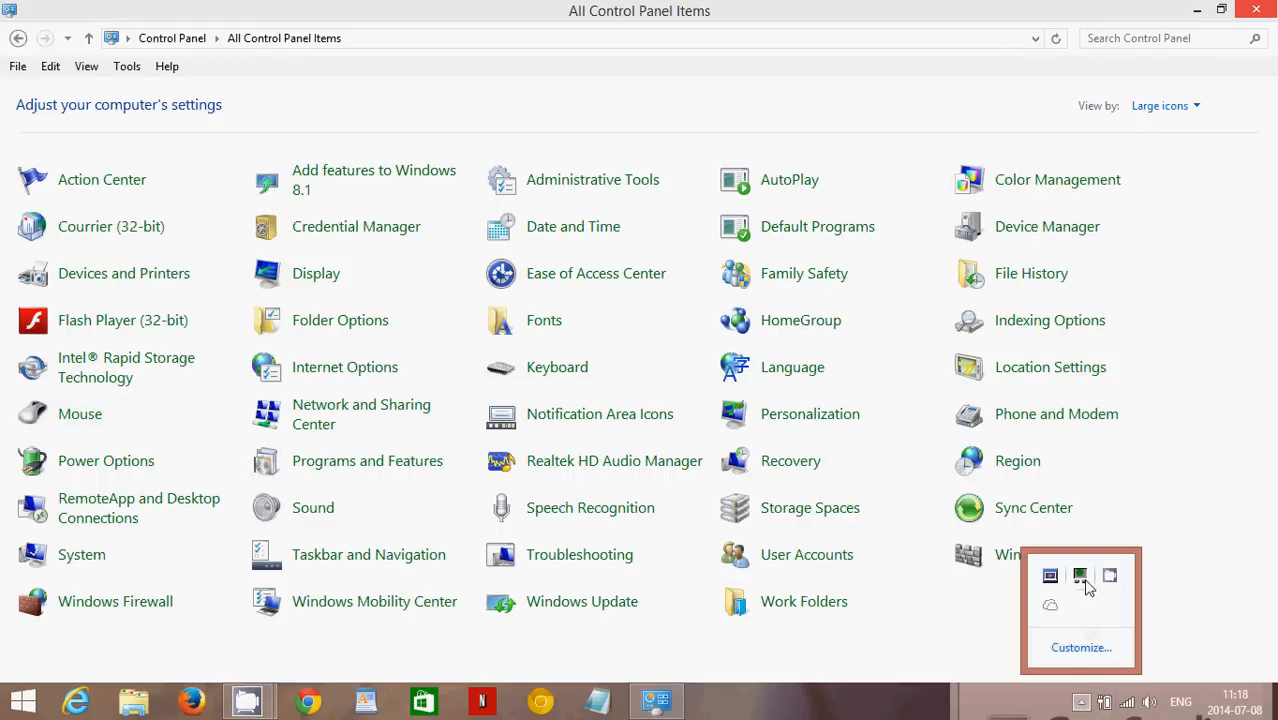
{"action": "mouse_move", "coordinate": [1080, 576]}
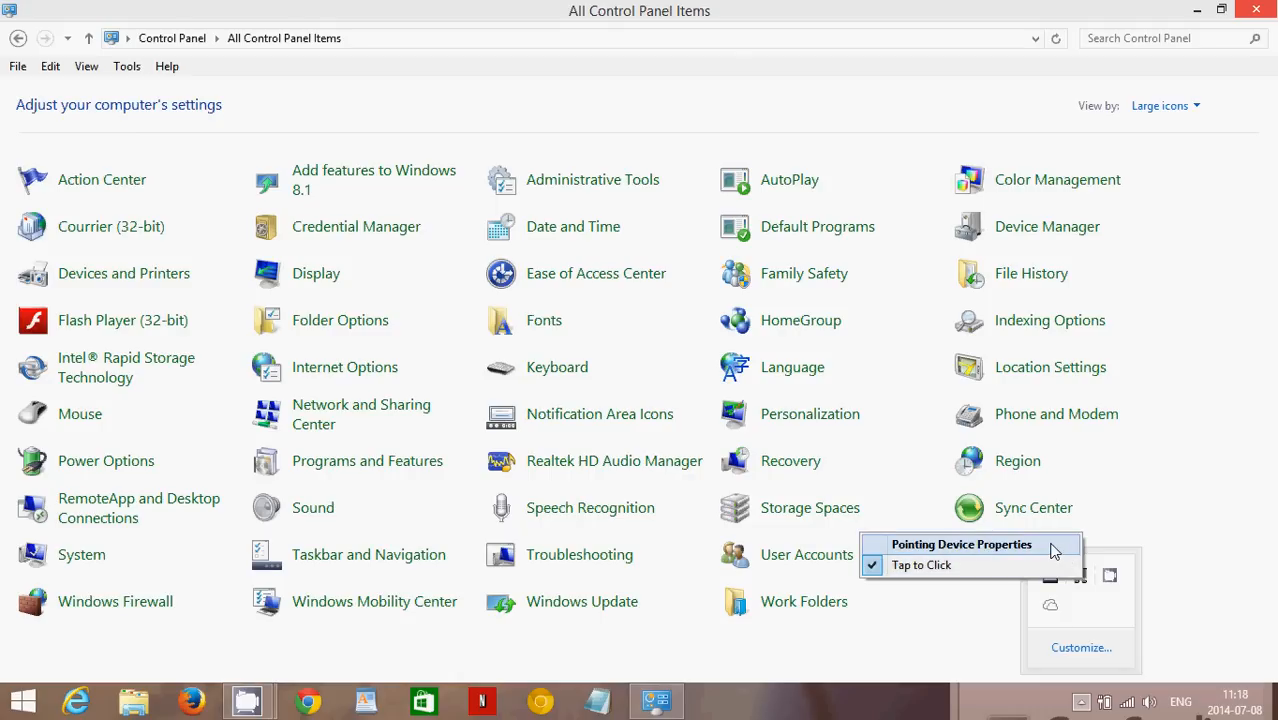
{"action": "left_click", "coordinate": [960, 544]}
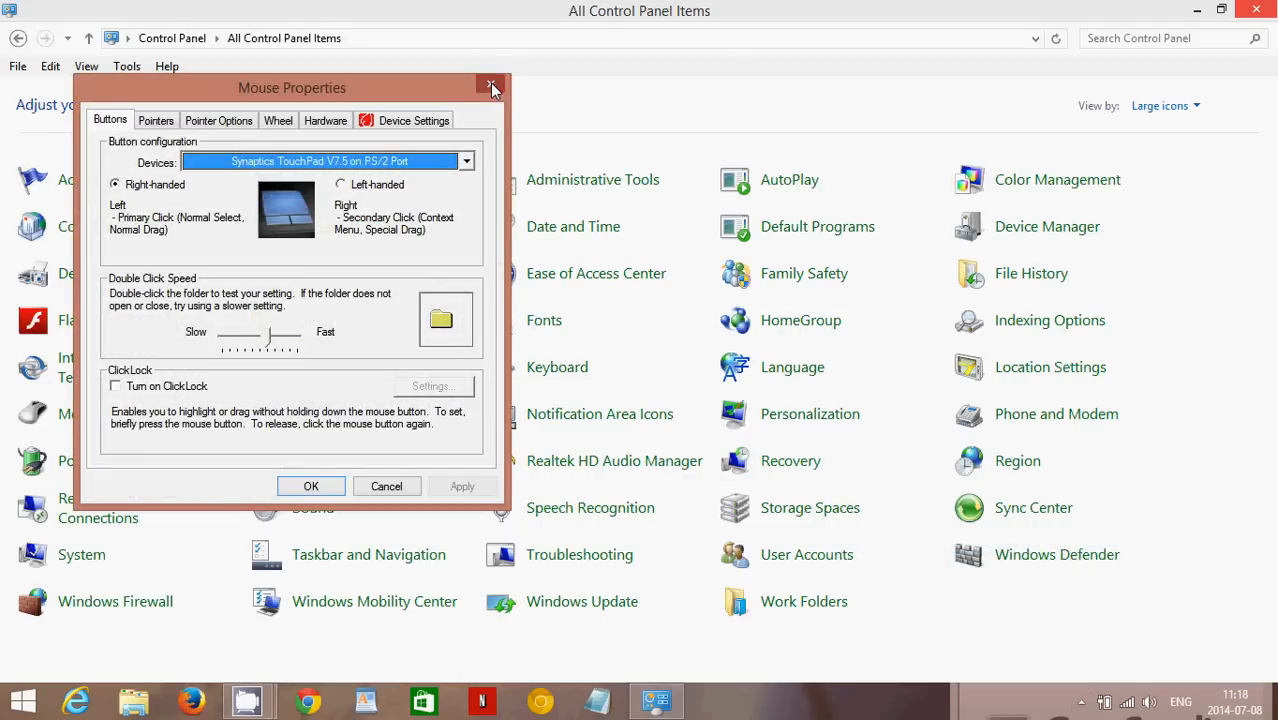
{"action": "left_click", "coordinate": [492, 88]}
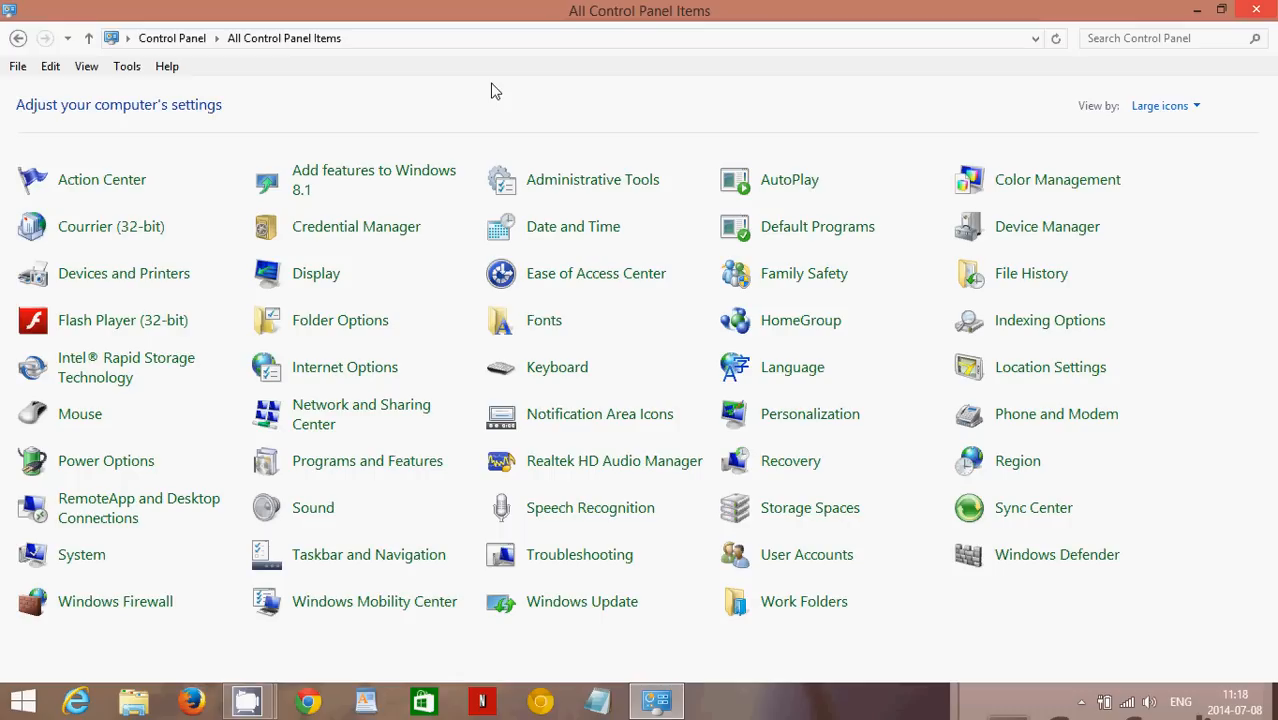
{"action": "mouse_move", "coordinate": [236, 50]}
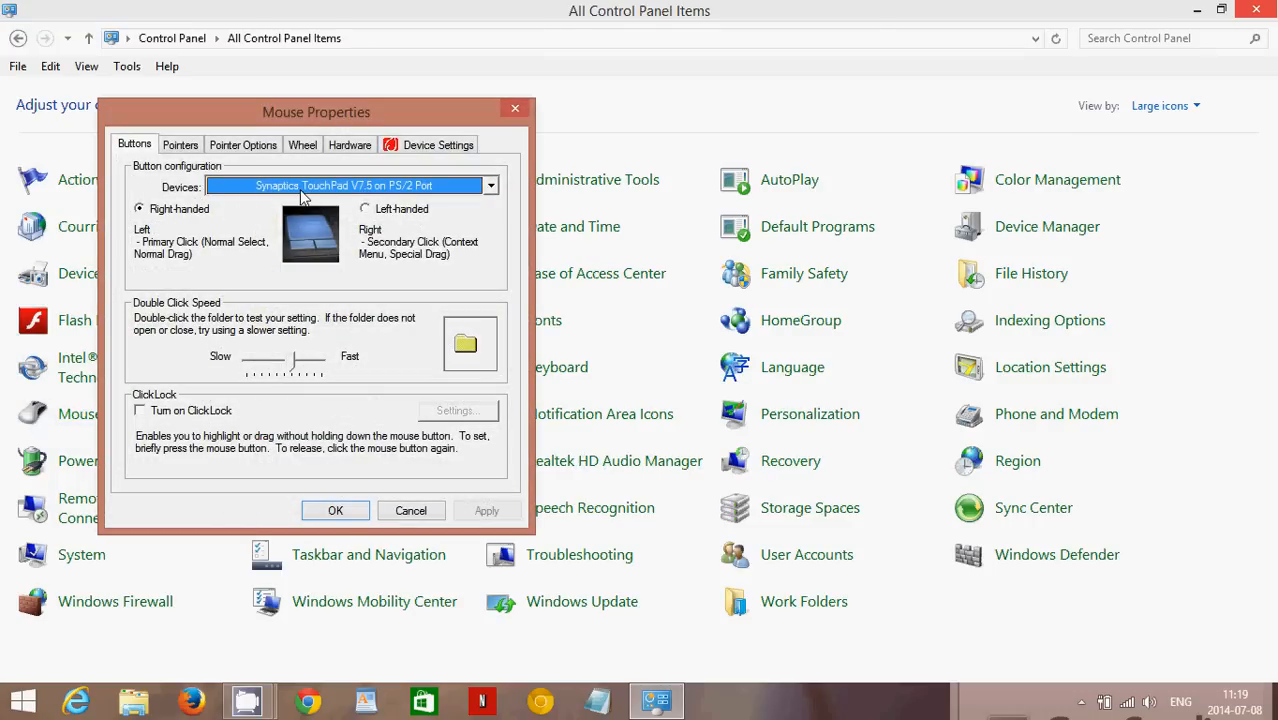
{"action": "mouse_move", "coordinate": [464, 192]}
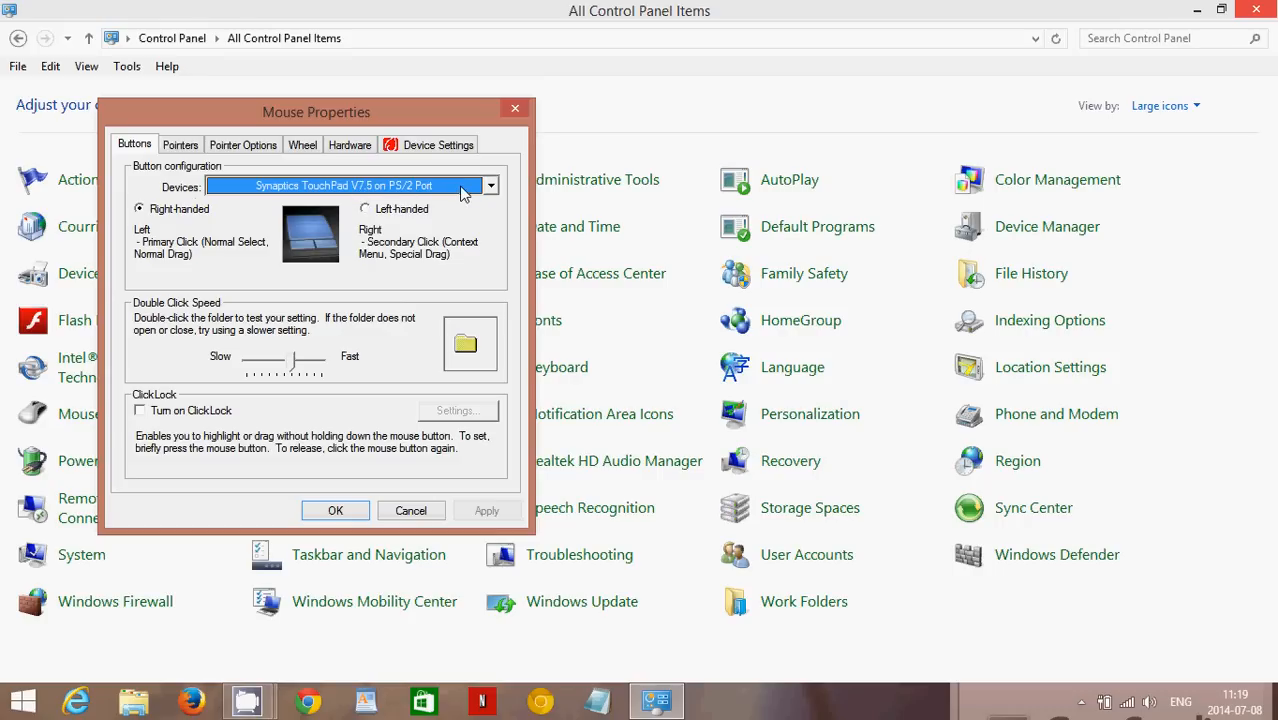
{"action": "mouse_move", "coordinate": [256, 310]}
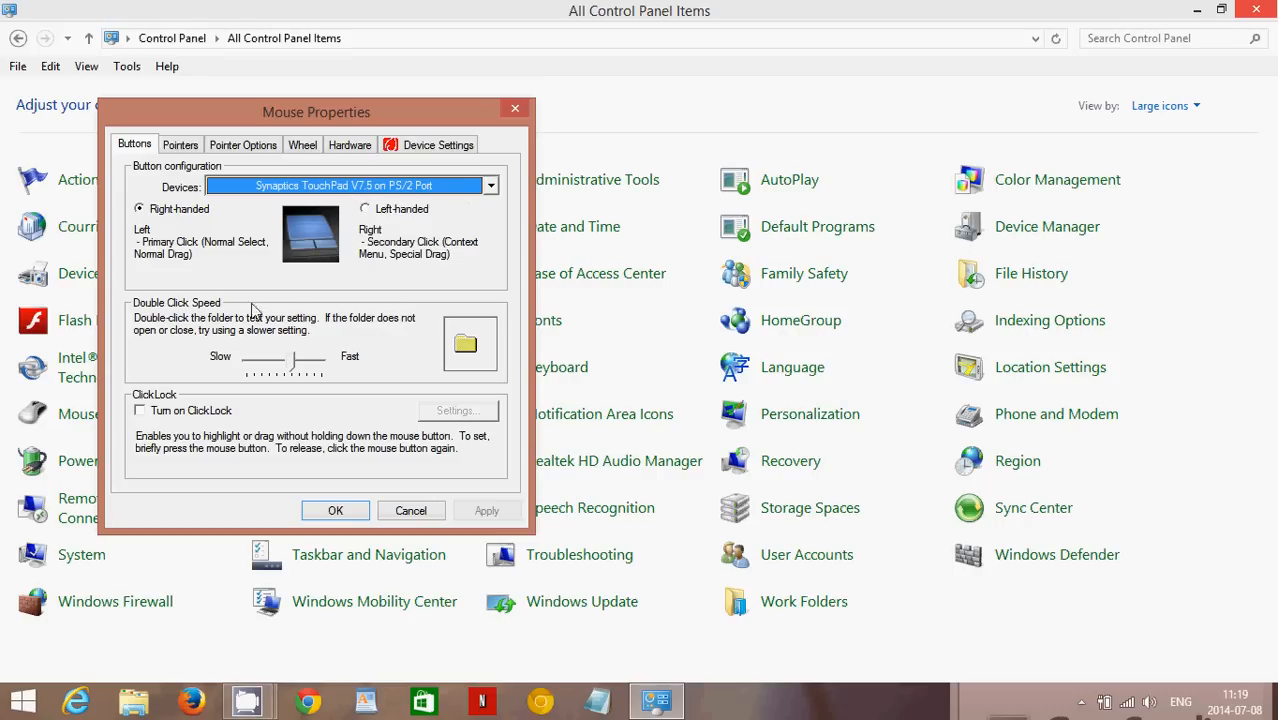
{"action": "mouse_move", "coordinate": [380, 222]}
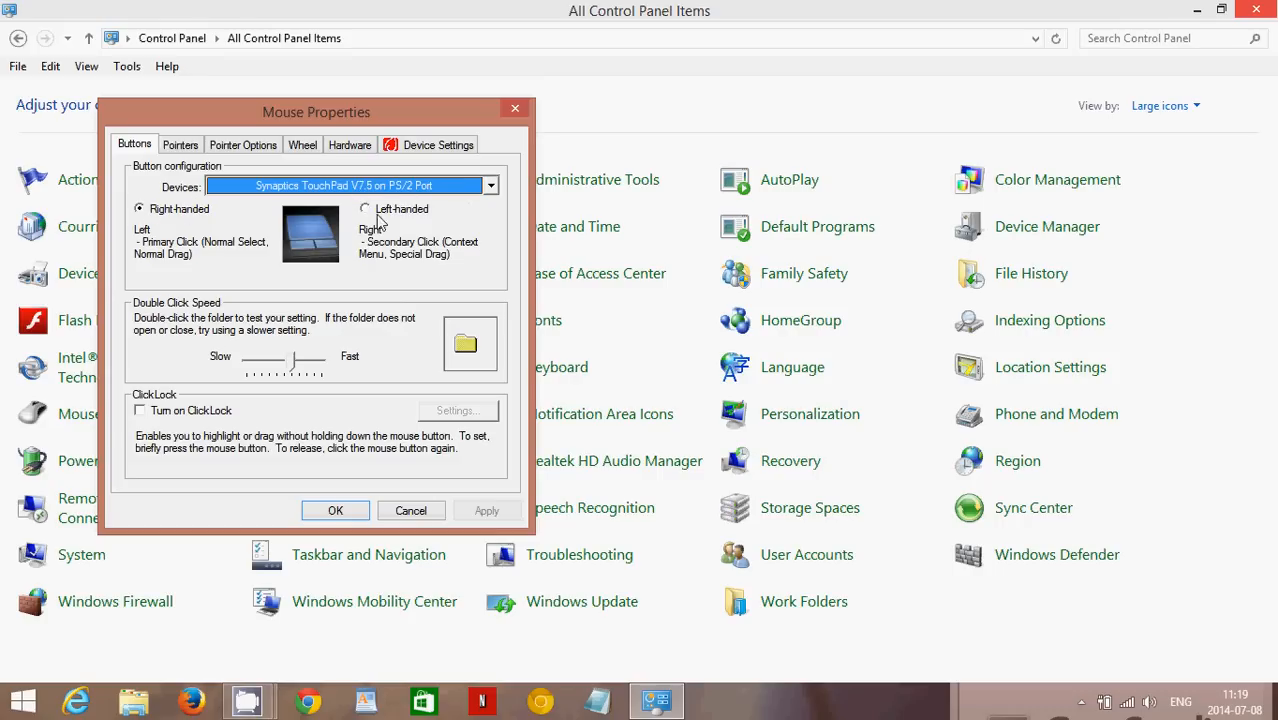
{"action": "mouse_move", "coordinate": [168, 426]}
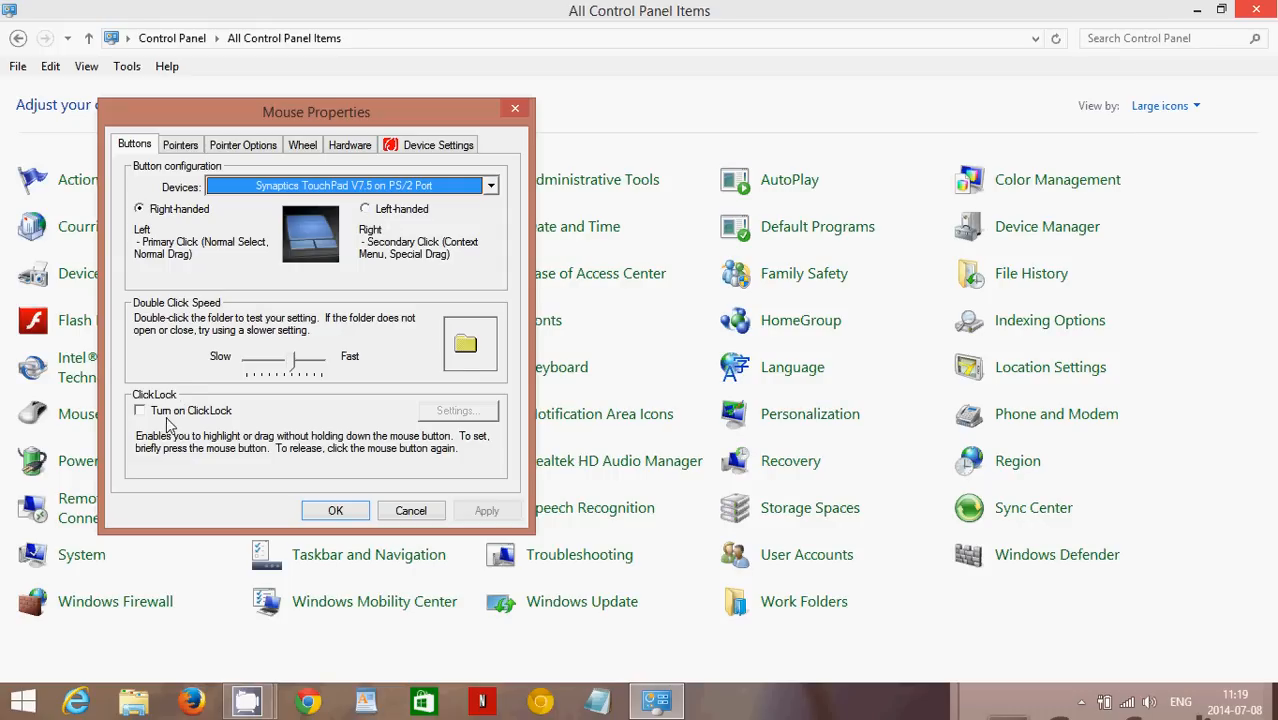
{"action": "mouse_move", "coordinate": [310, 428]}
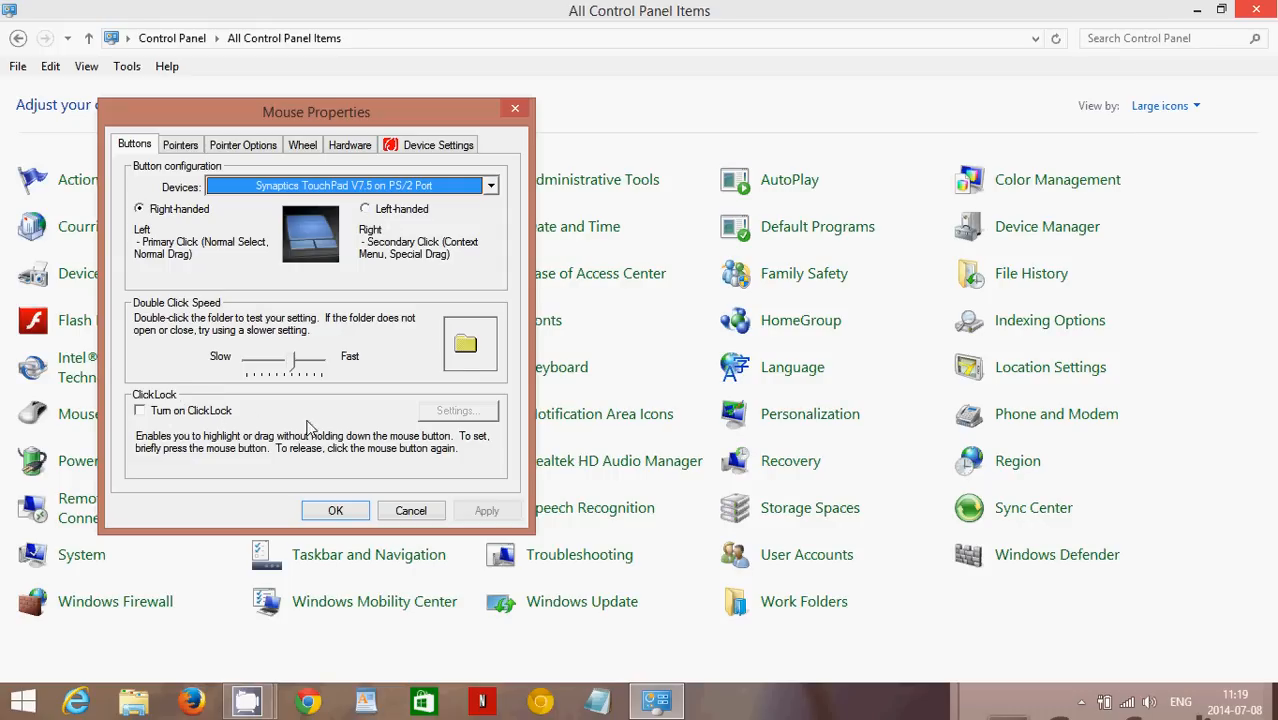
{"action": "mouse_move", "coordinate": [224, 368]}
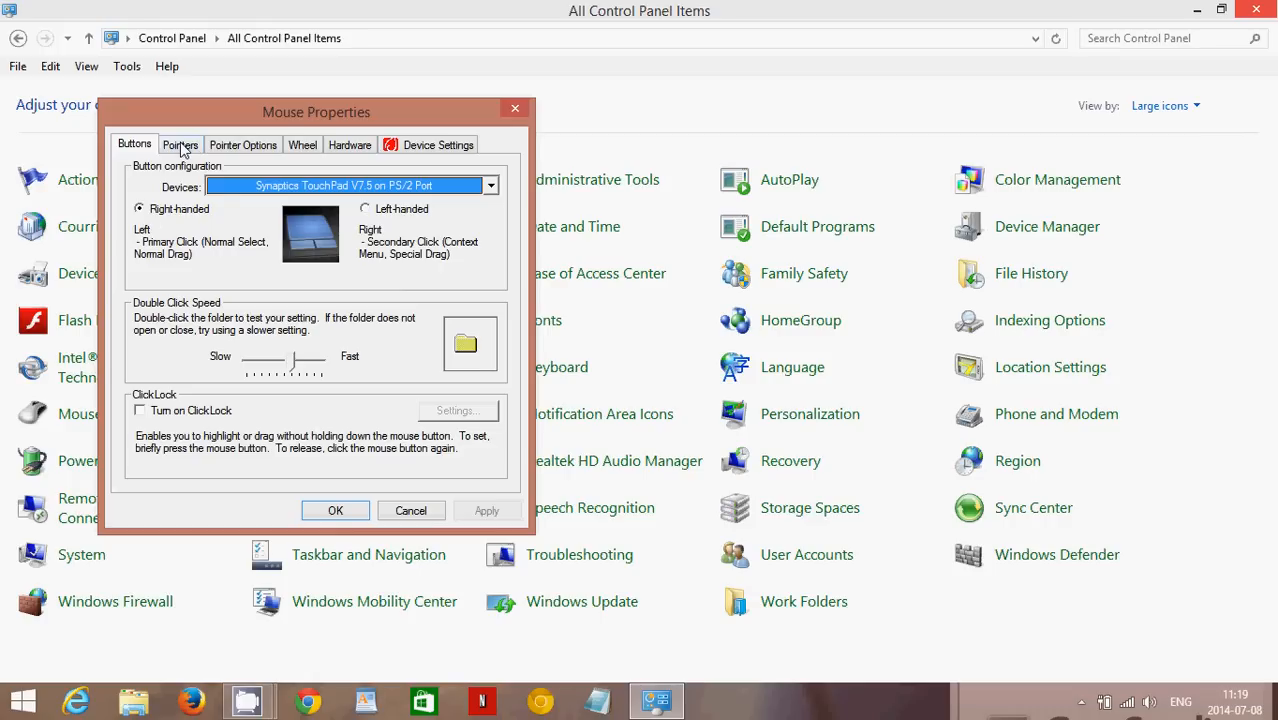
Browse the pointer shape scheme, then lower the pointer speed toward Slow in Pointer Options.
{"action": "left_click", "coordinate": [244, 144]}
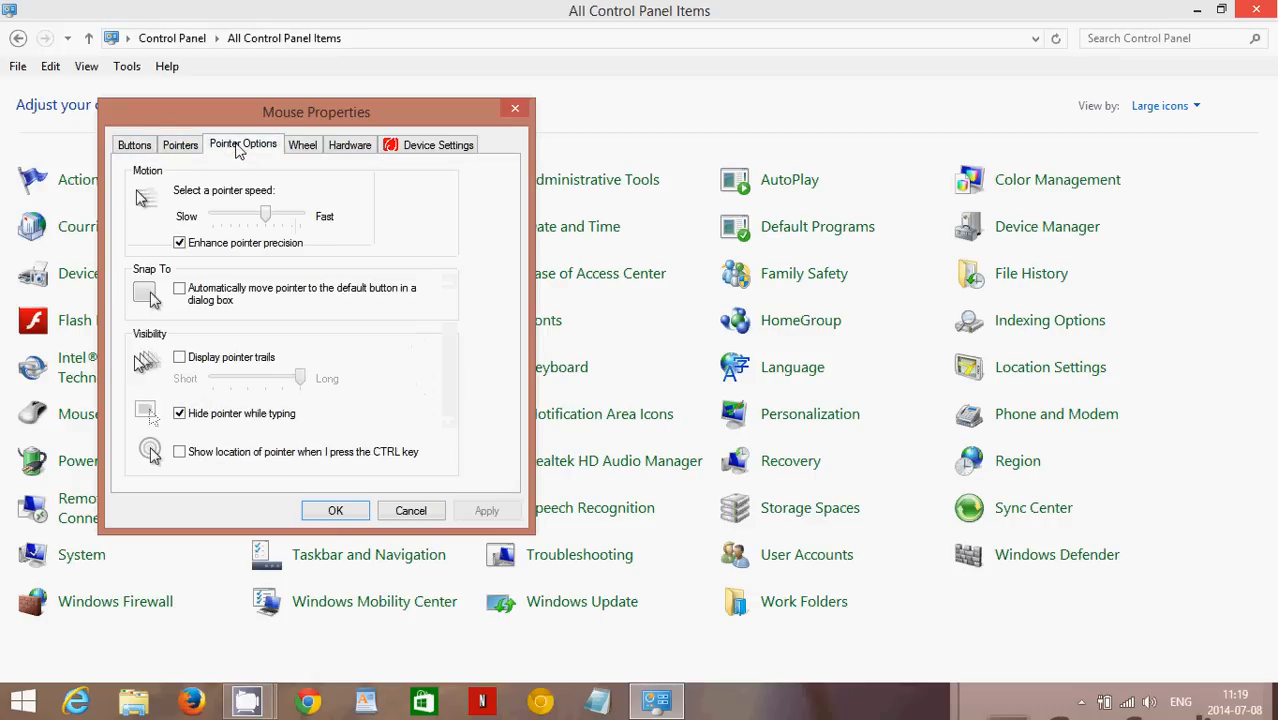
{"action": "left_click", "coordinate": [180, 144]}
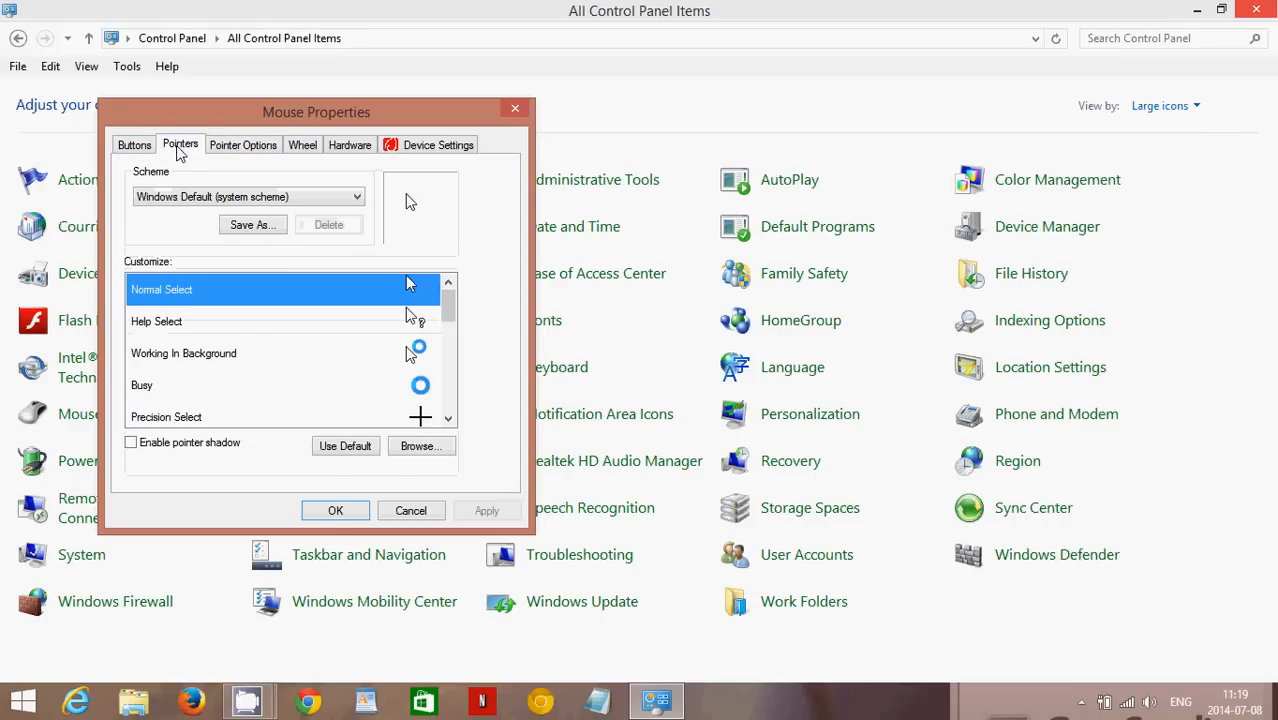
{"action": "mouse_move", "coordinate": [420, 364]}
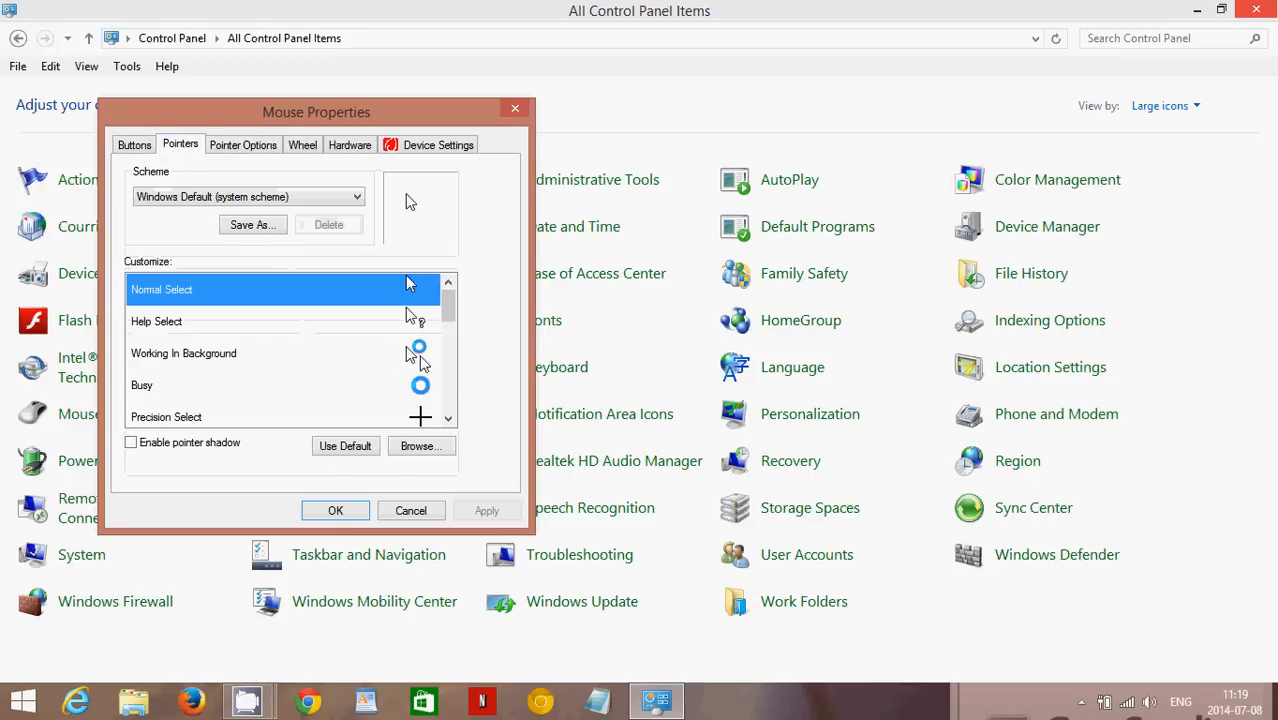
{"action": "scroll", "scroll_direction": "down", "scroll_amount": 3}
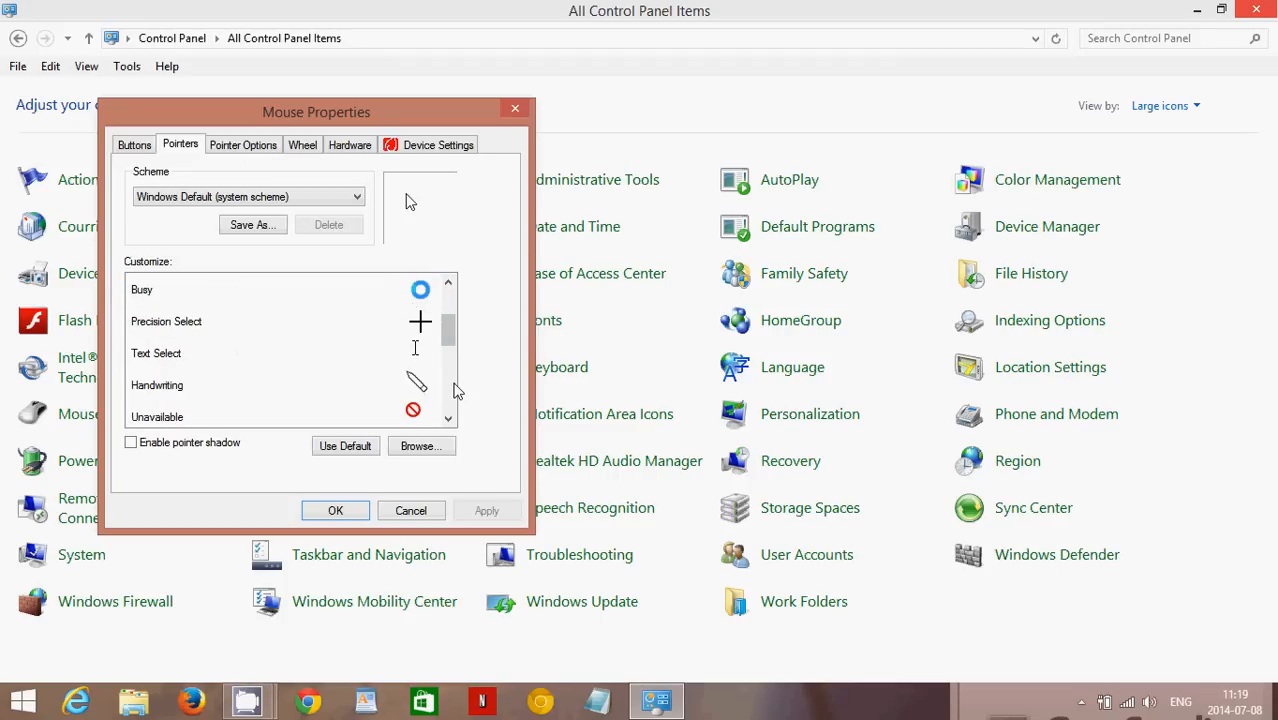
{"action": "left_click", "coordinate": [242, 144]}
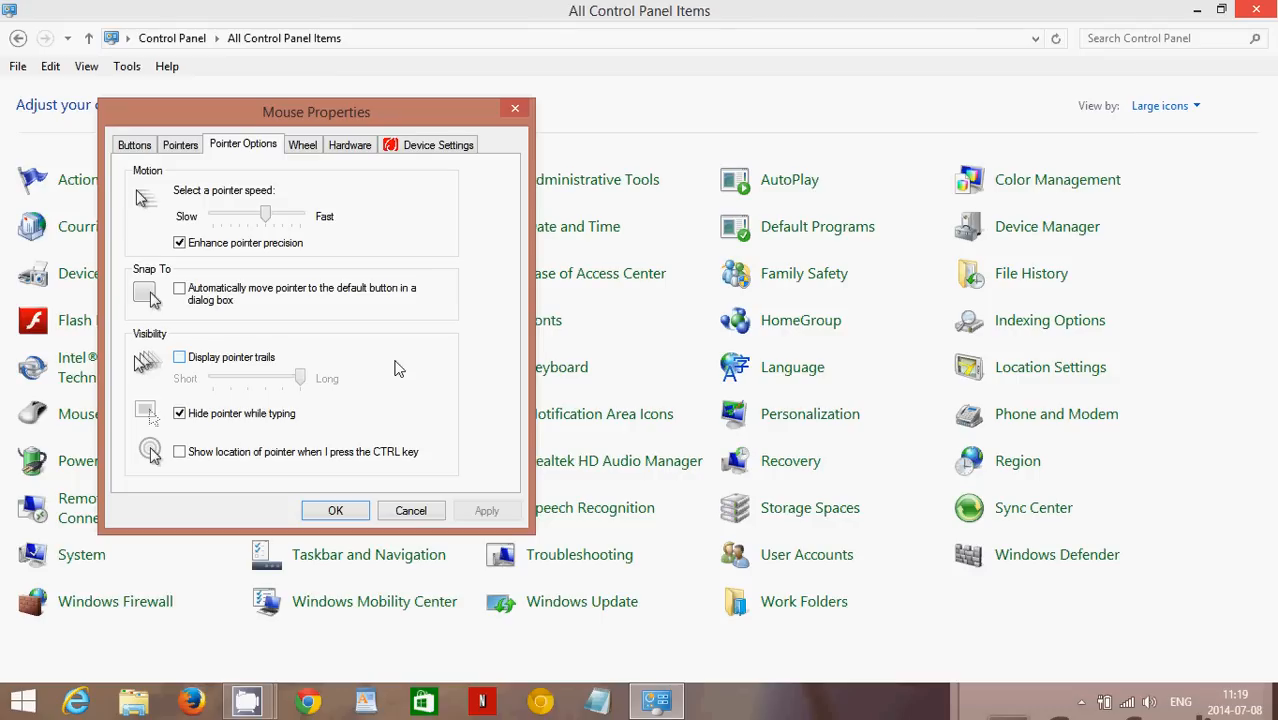
{"action": "mouse_move", "coordinate": [336, 288]}
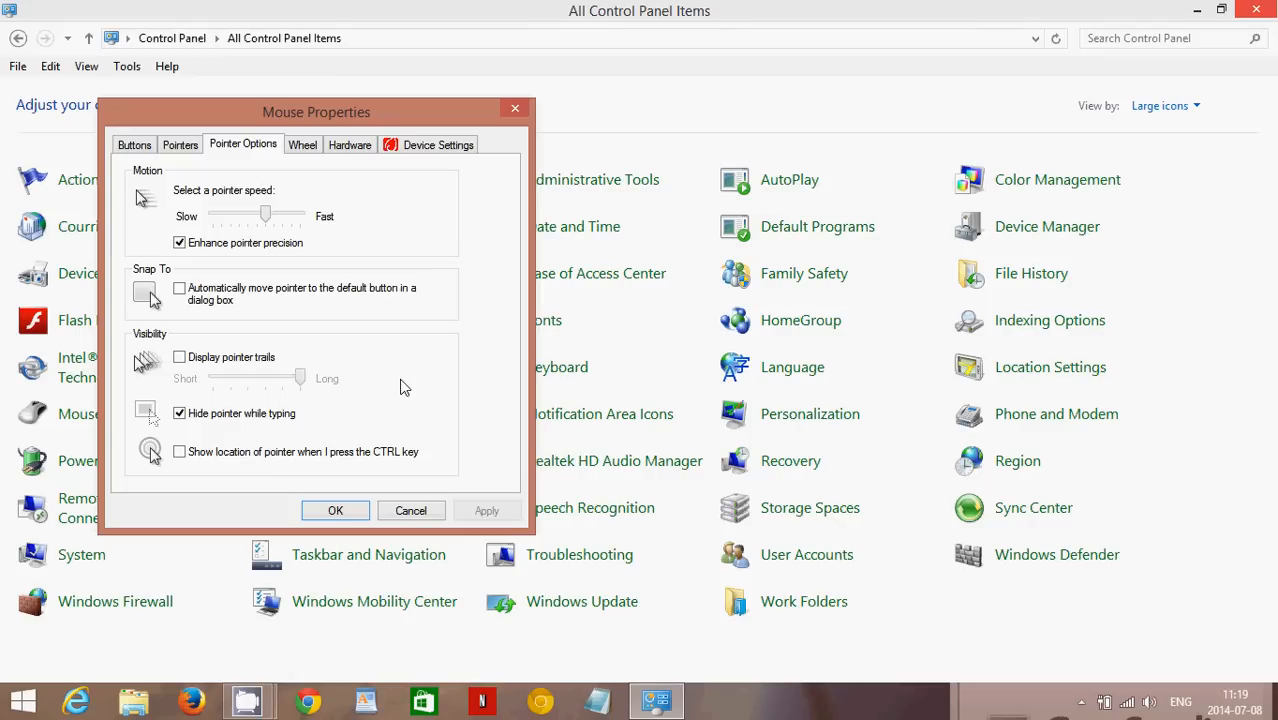
{"action": "left_click_drag", "start_coordinate": [264, 216], "coordinate": [240, 216]}
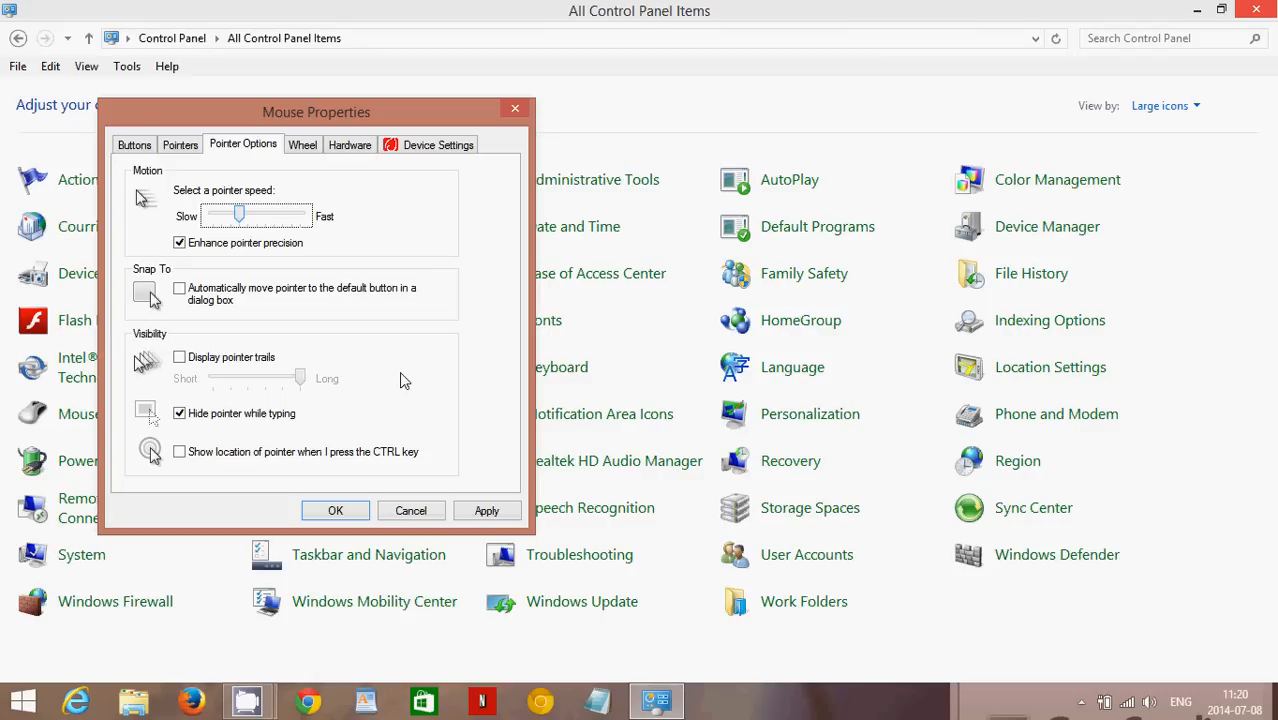
{"action": "mouse_move", "coordinate": [308, 164]}
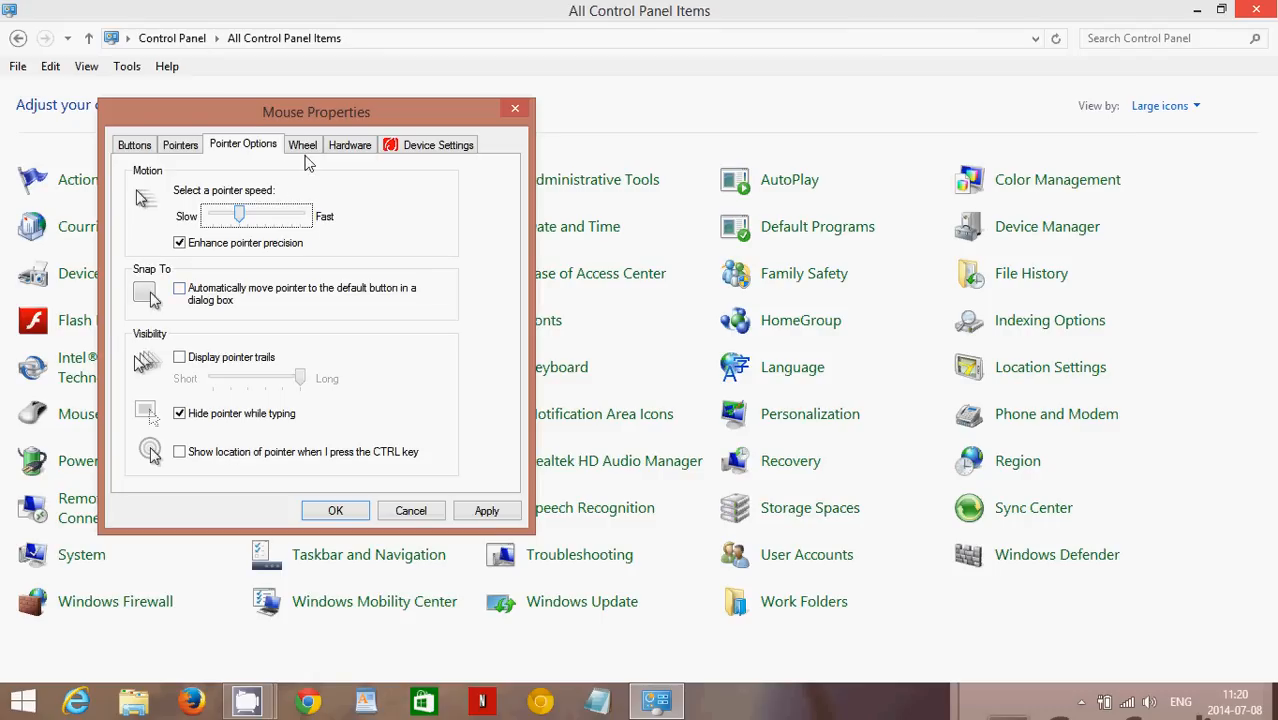
View the Wheel, Hardware and Pointer Options pages, ending on the Buttons page.
{"action": "left_click", "coordinate": [302, 144]}
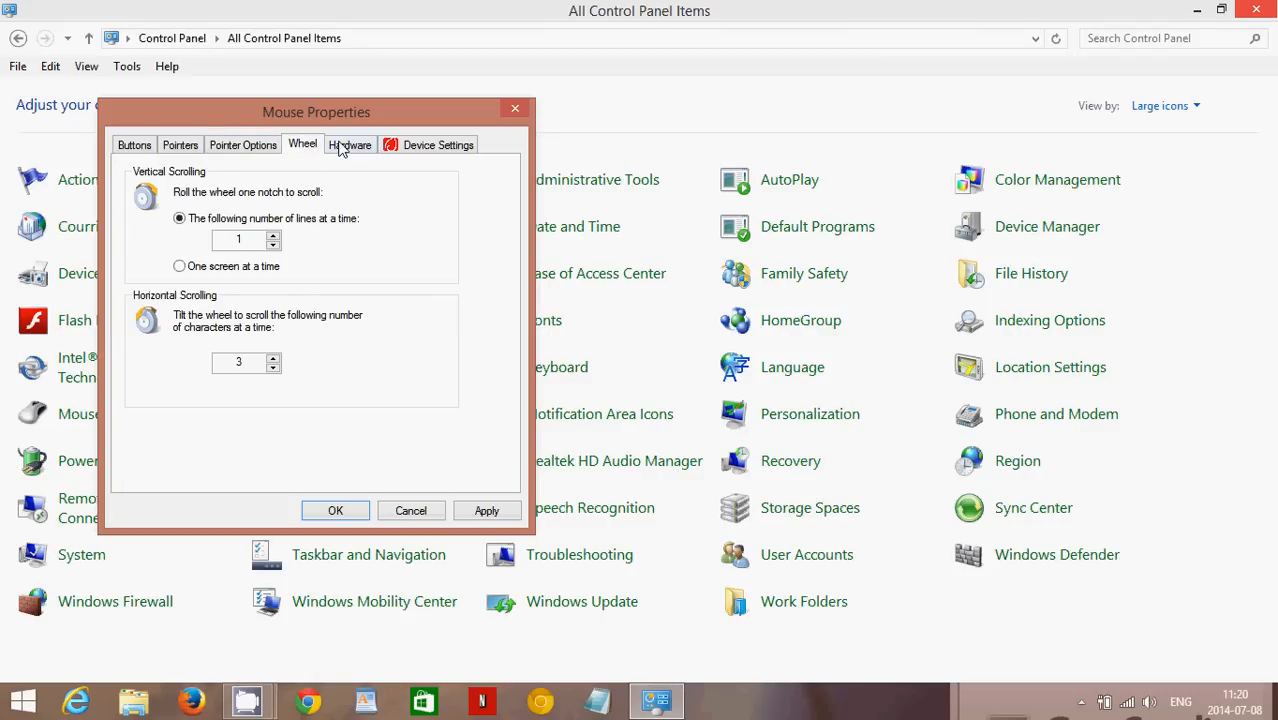
{"action": "left_click", "coordinate": [350, 144]}
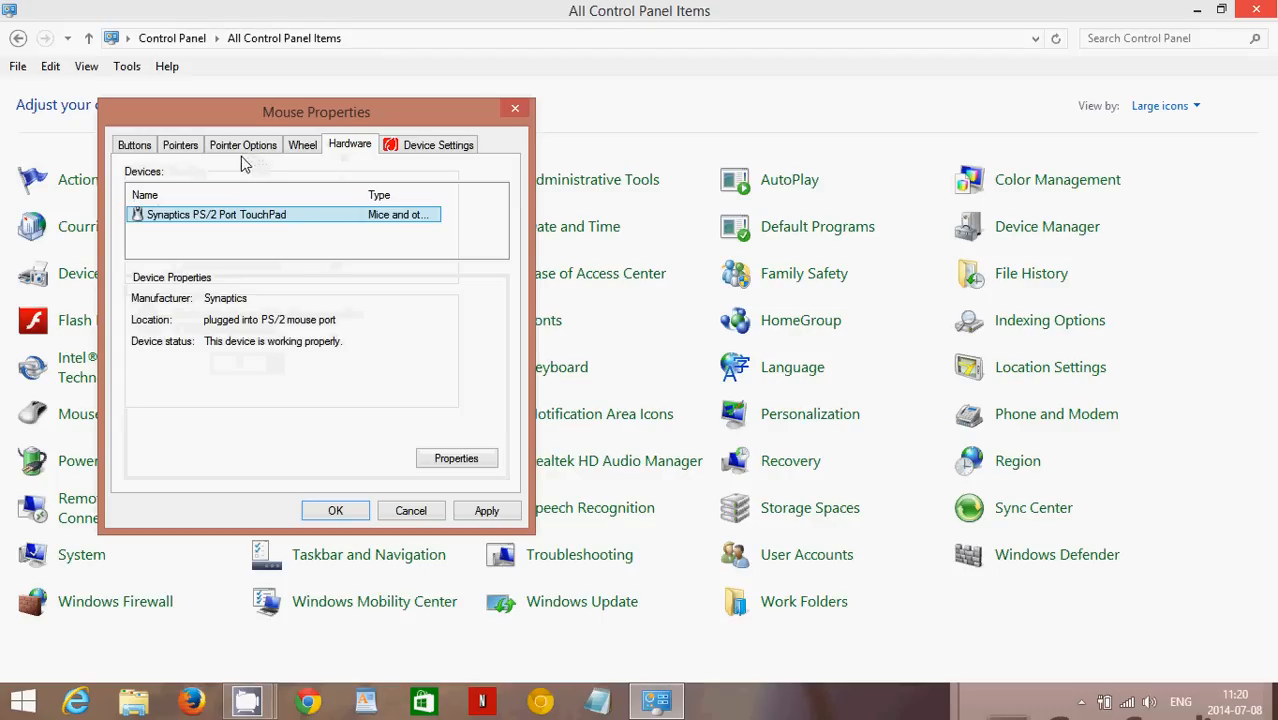
{"action": "left_click", "coordinate": [244, 144]}
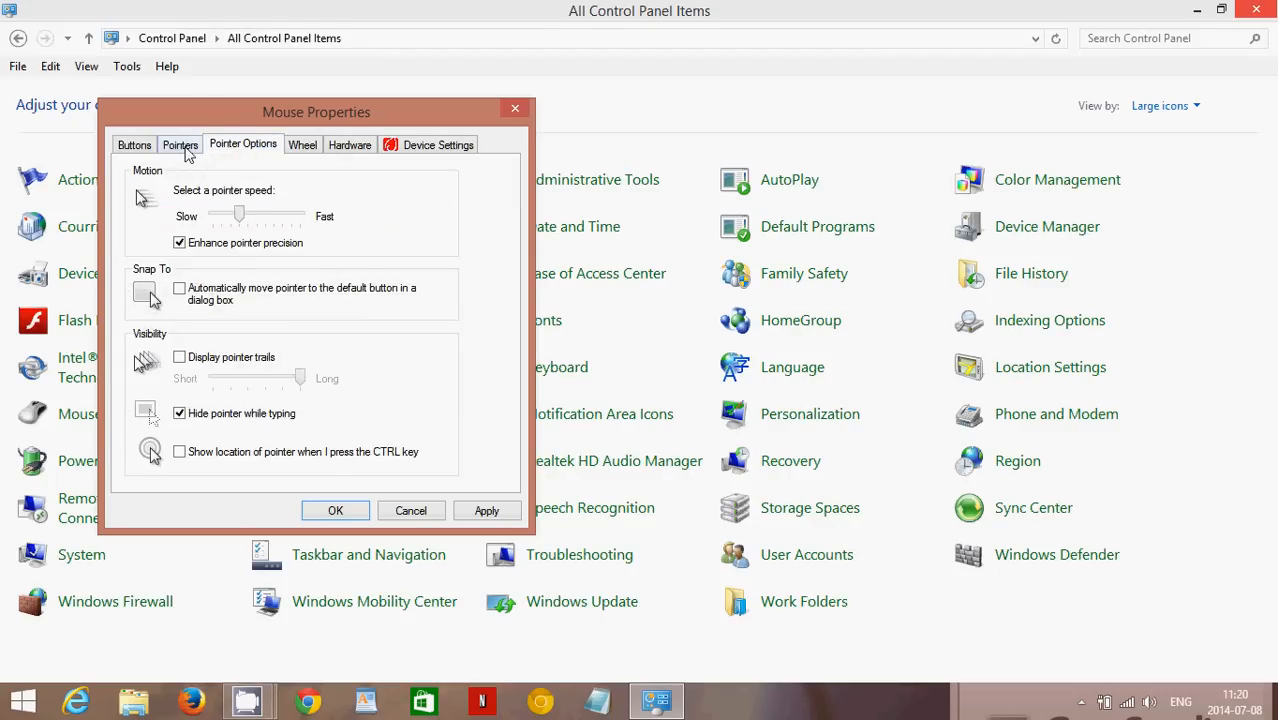
{"action": "left_click", "coordinate": [134, 144]}
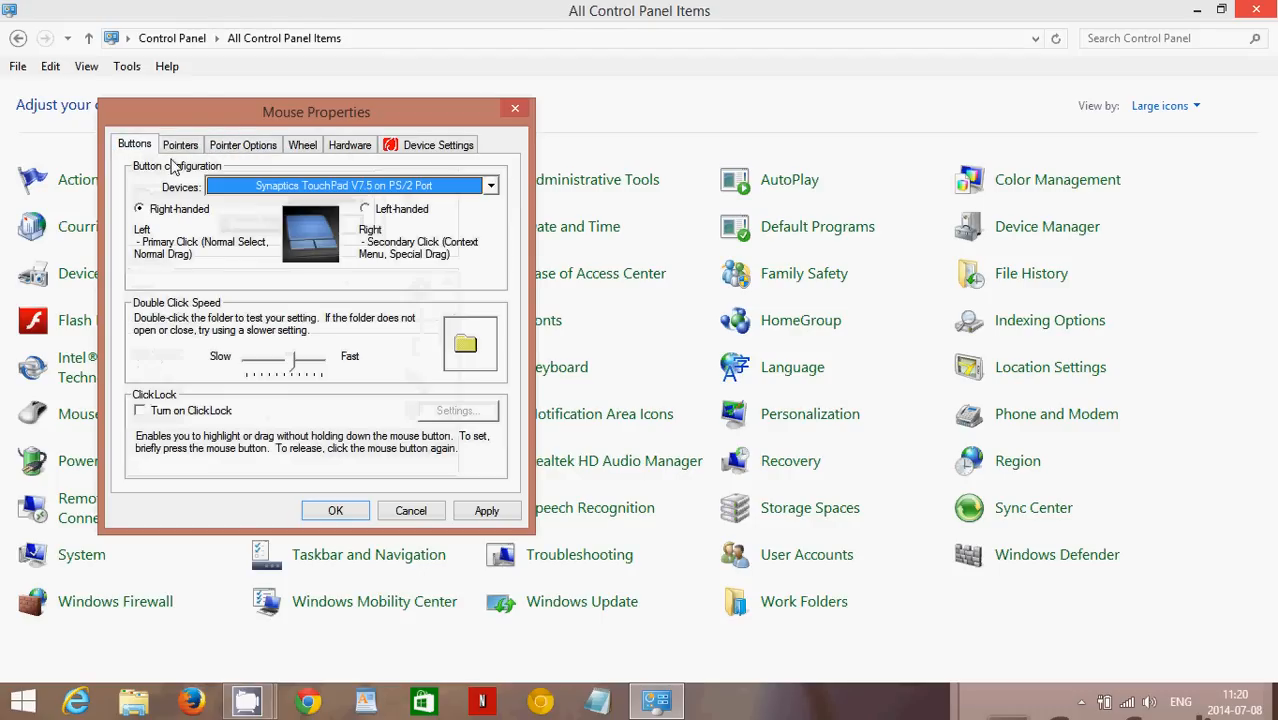
{"action": "mouse_move", "coordinate": [620, 460]}
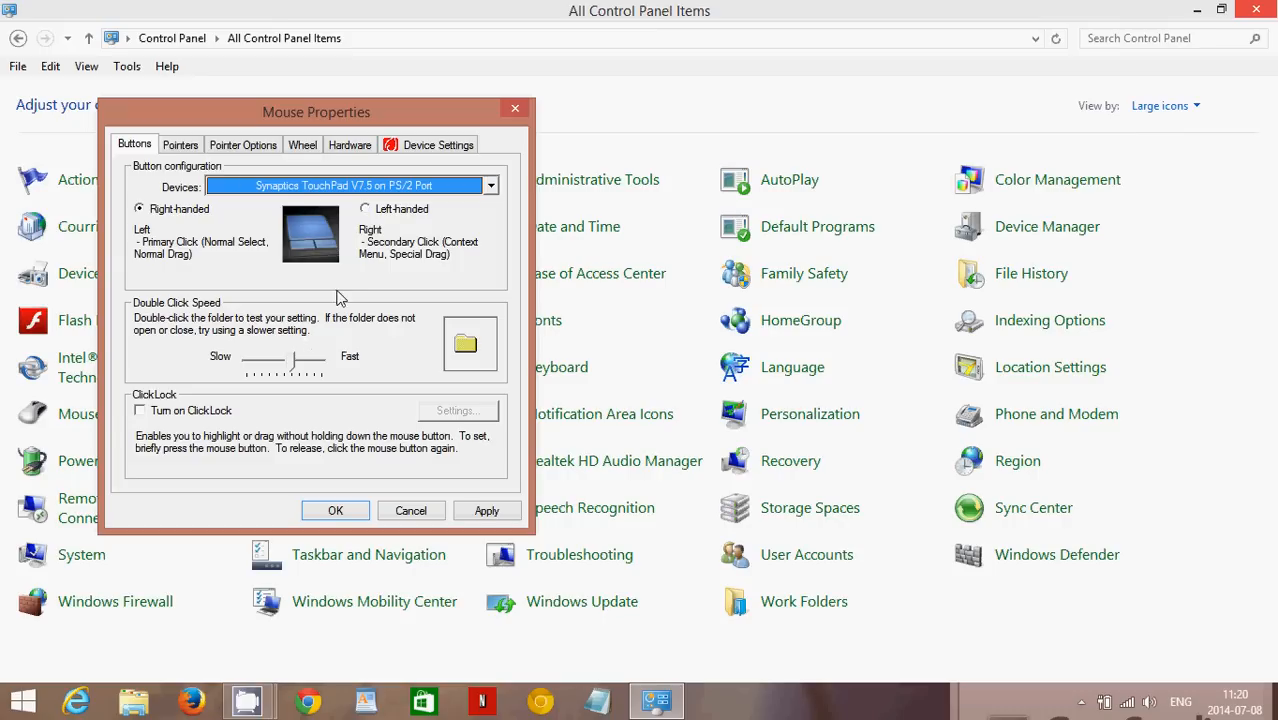
{"action": "mouse_move", "coordinate": [388, 368]}
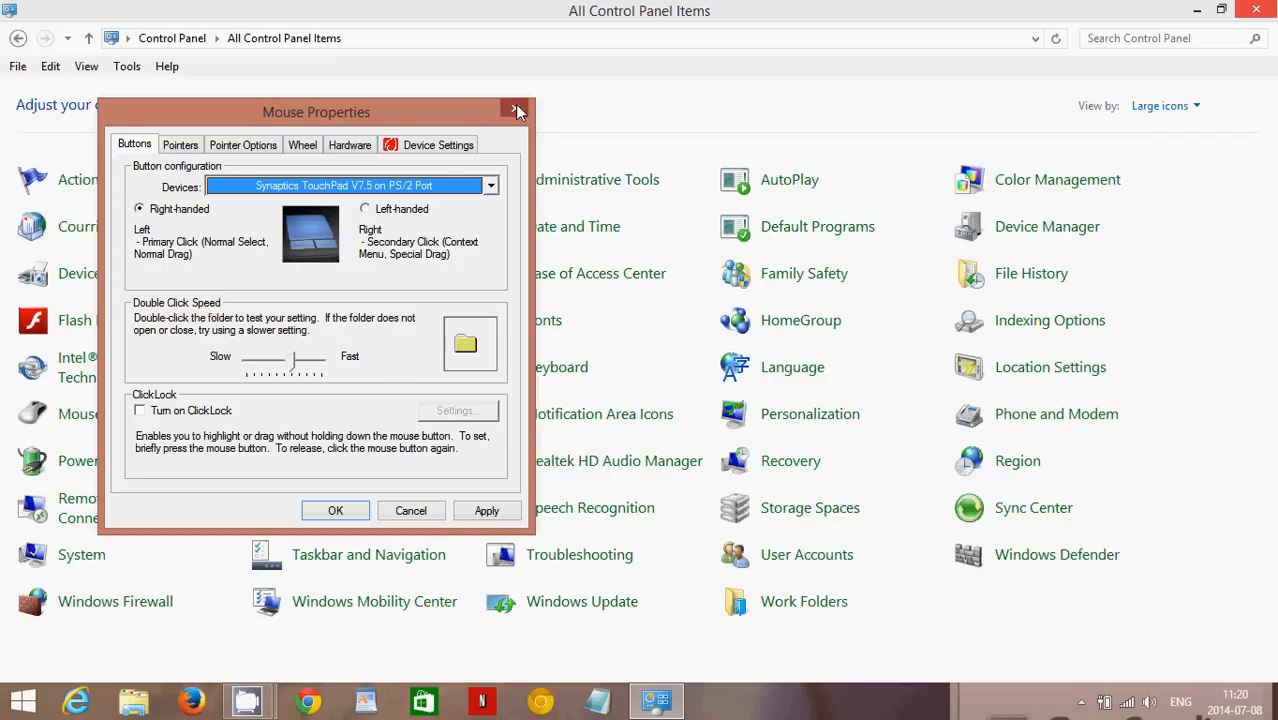
Close Mouse Properties and search for 'mouse' again from the Search charm.
{"action": "left_click", "coordinate": [518, 112]}
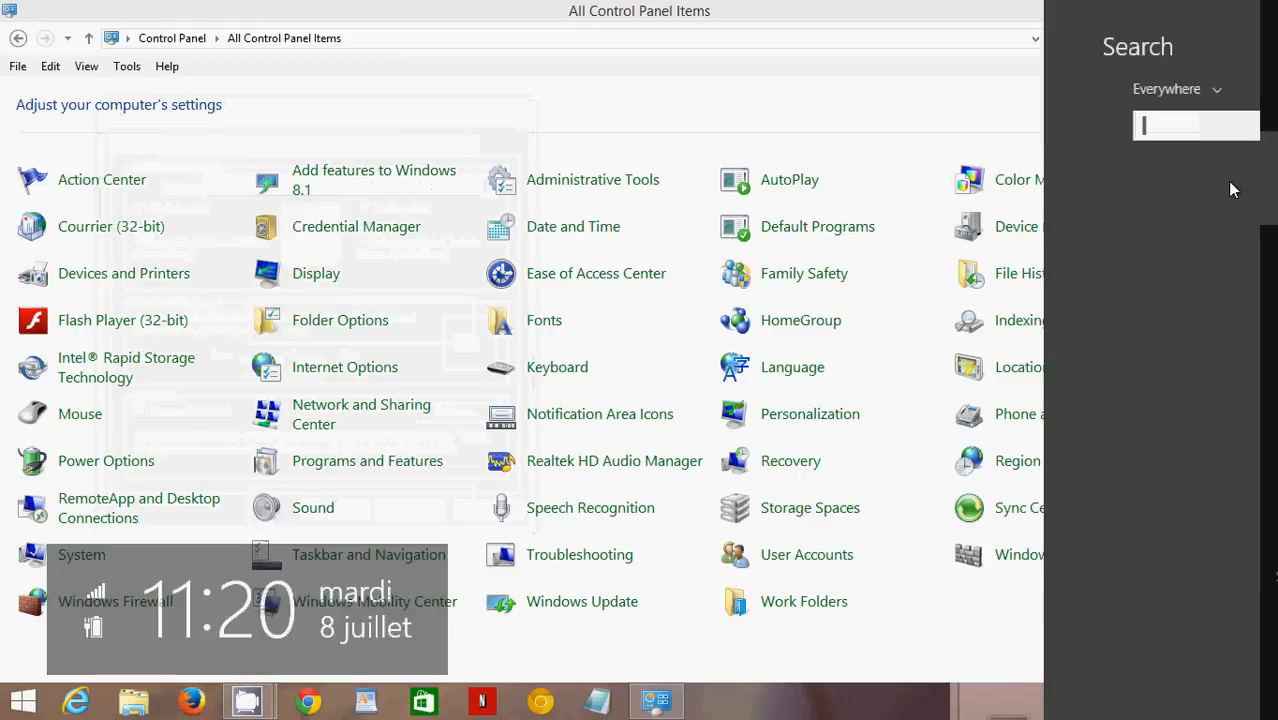
{"action": "type", "text": "mouse"}
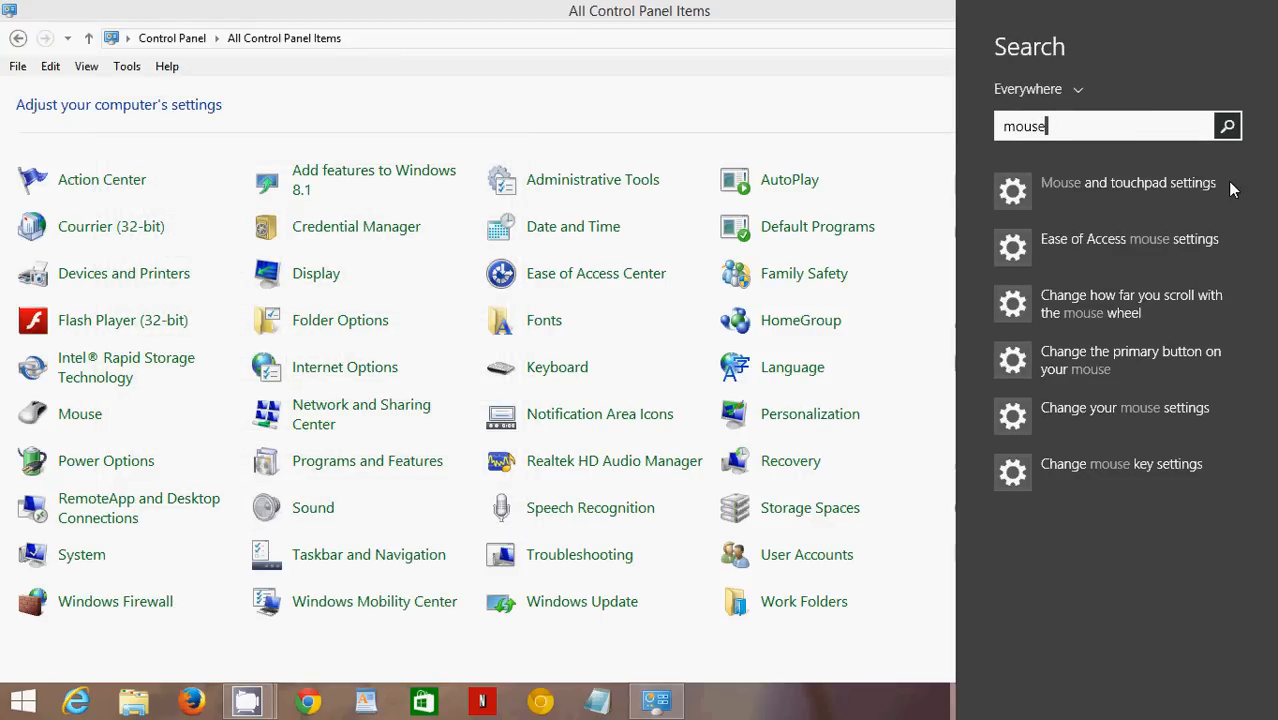
{"action": "mouse_move", "coordinate": [1136, 248]}
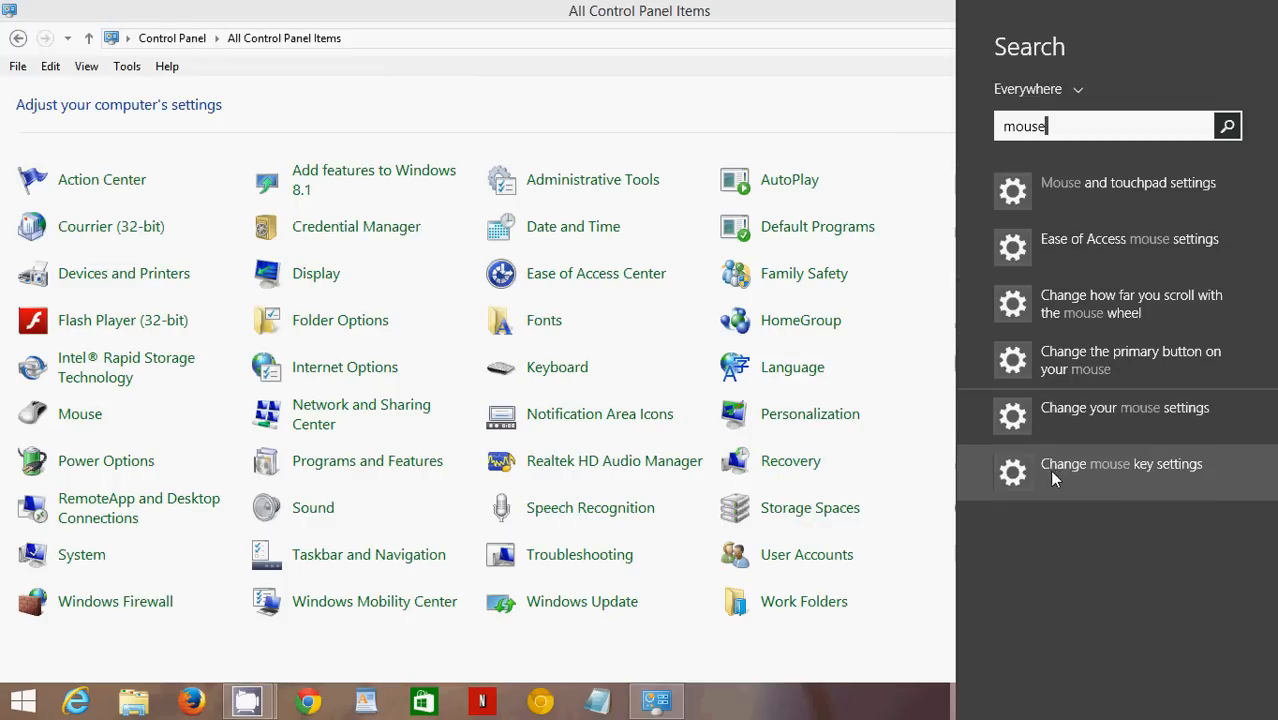
{"action": "mouse_move", "coordinate": [1076, 404]}
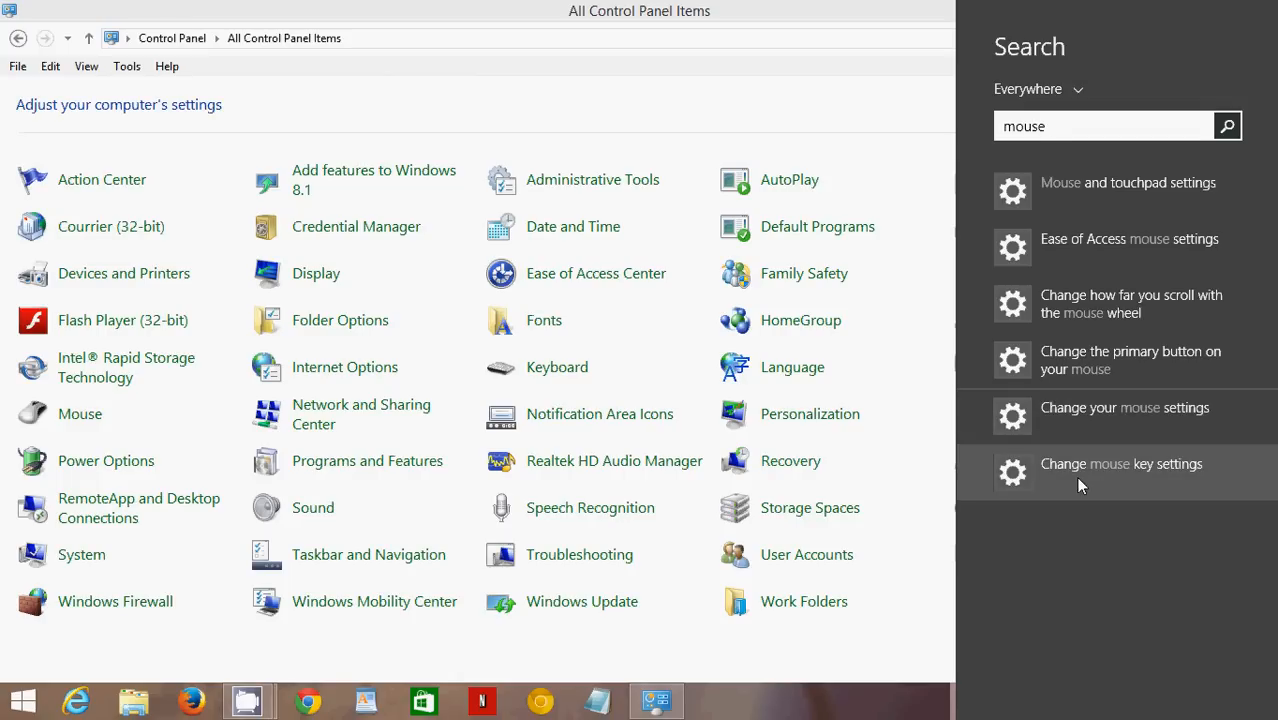
{"action": "mouse_move", "coordinate": [920, 408]}
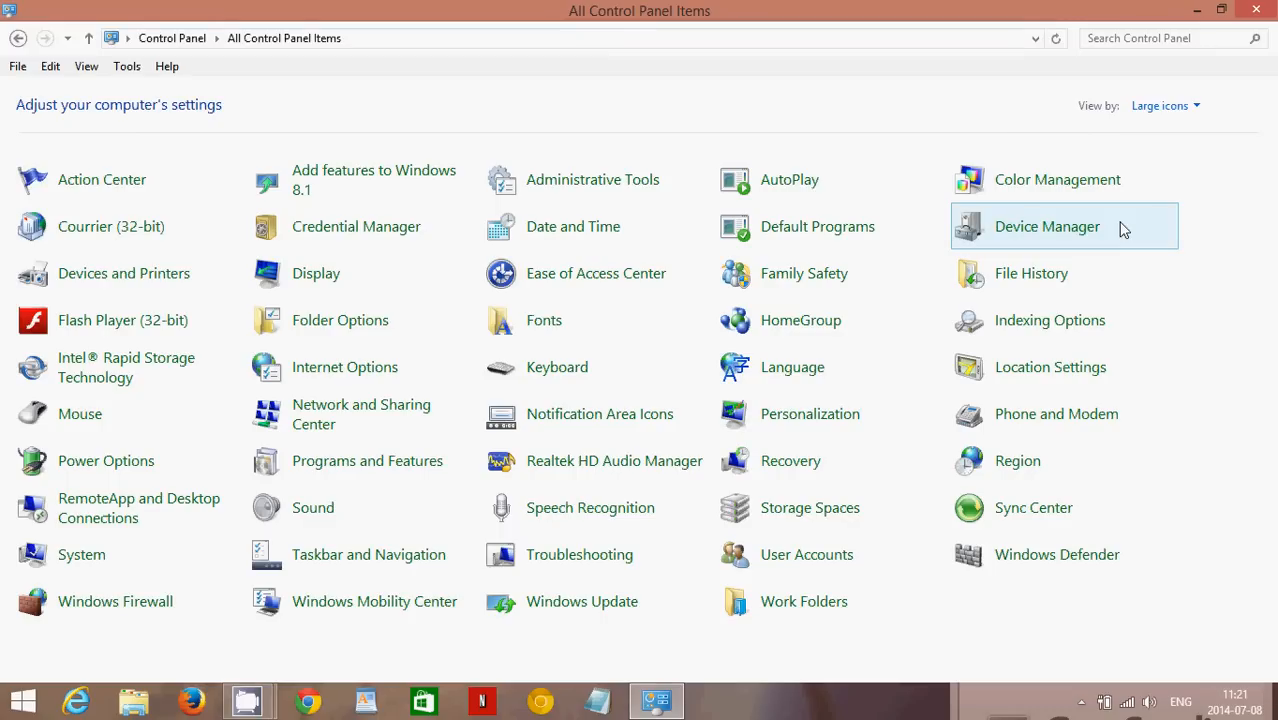
{"action": "mouse_move", "coordinate": [548, 126]}
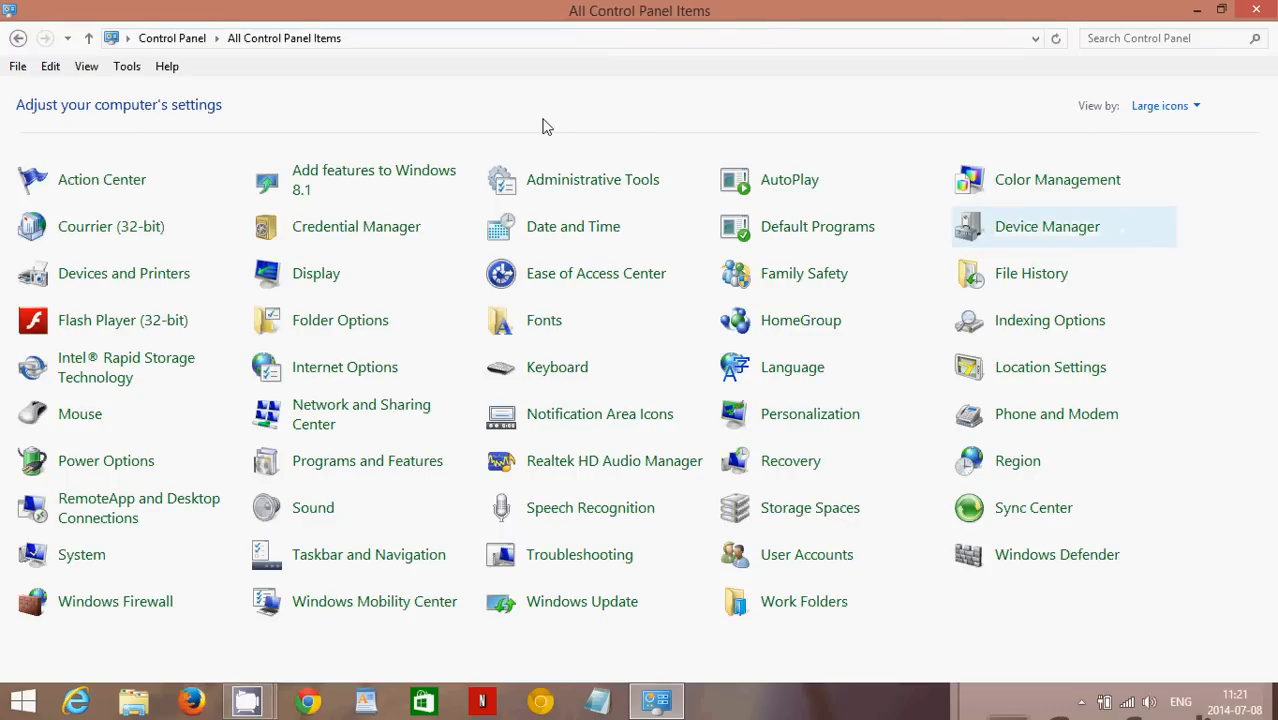
{"action": "mouse_move", "coordinate": [544, 124]}
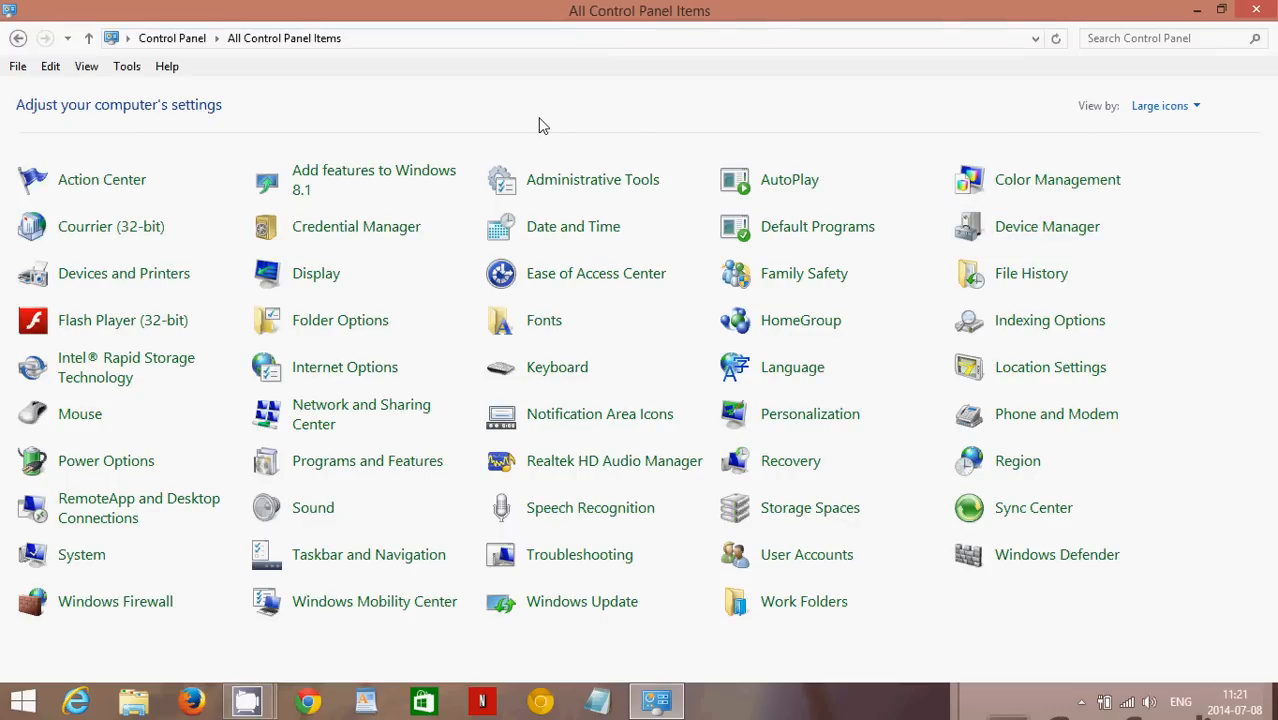
{"action": "mouse_move", "coordinate": [912, 108]}
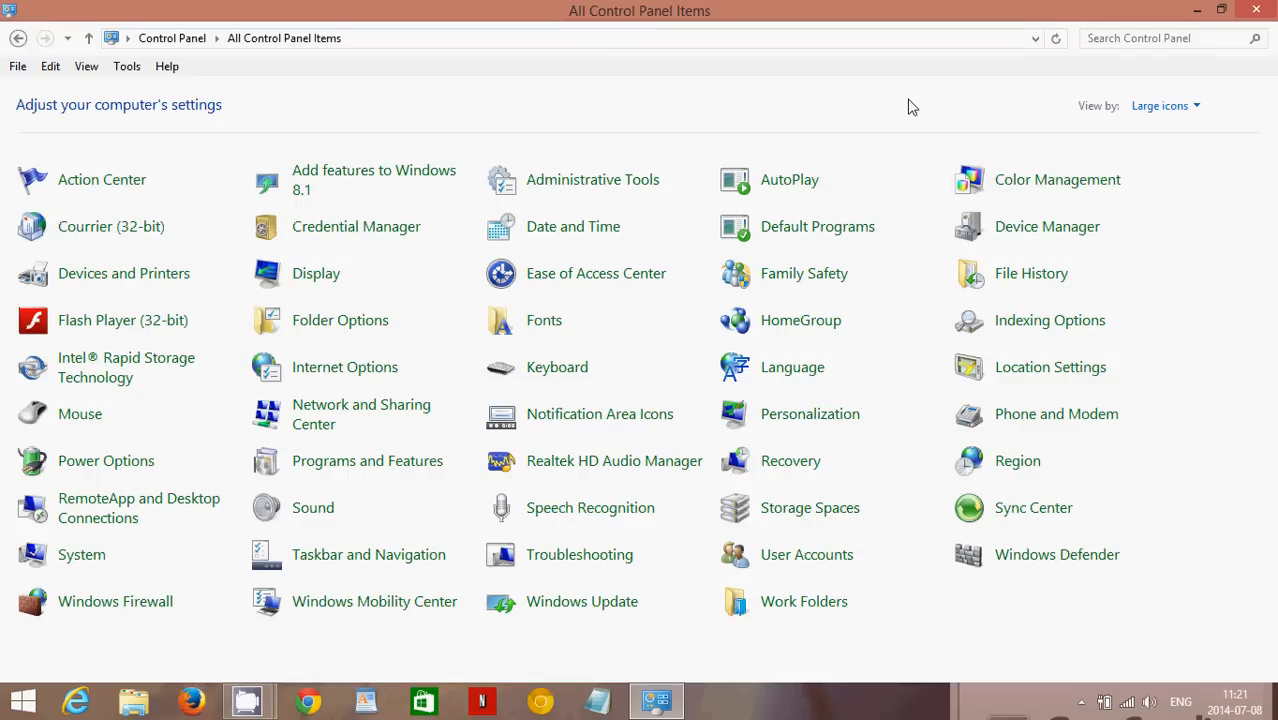
{"action": "mouse_move", "coordinate": [878, 100]}
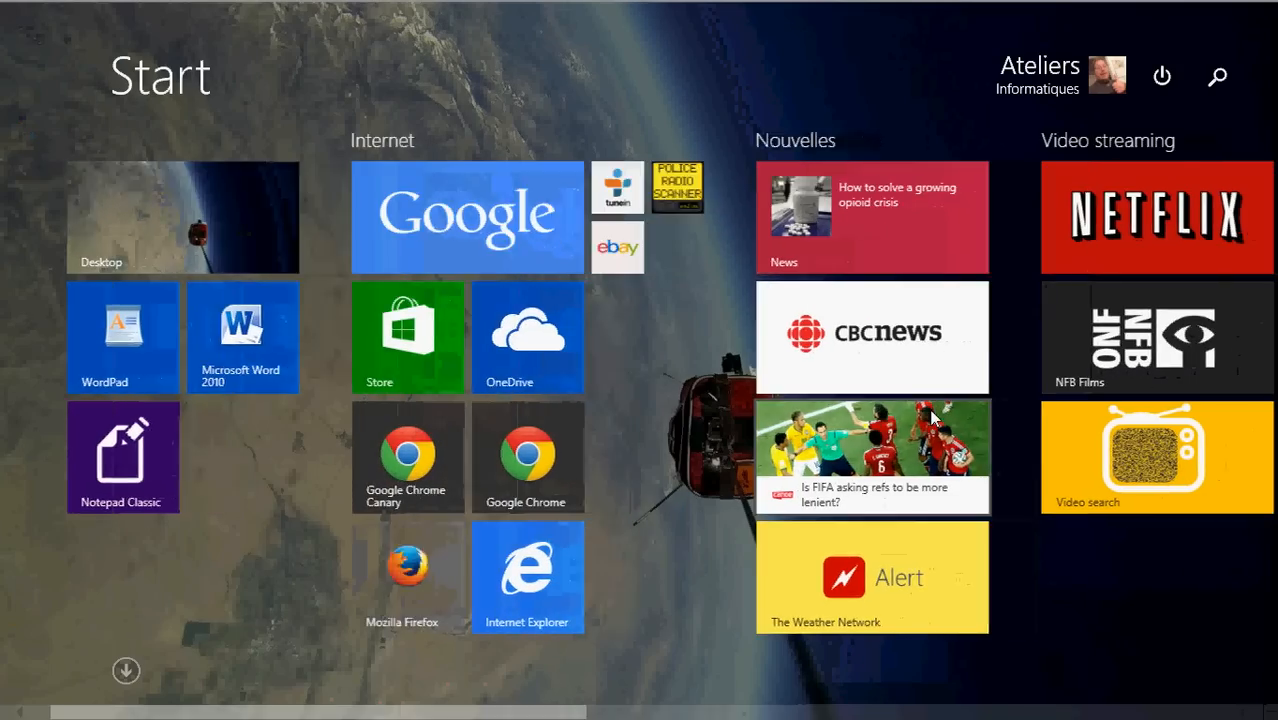
Scroll right through the Start screen tiles.
{"action": "scroll", "scroll_direction": "right", "scroll_amount": 3}
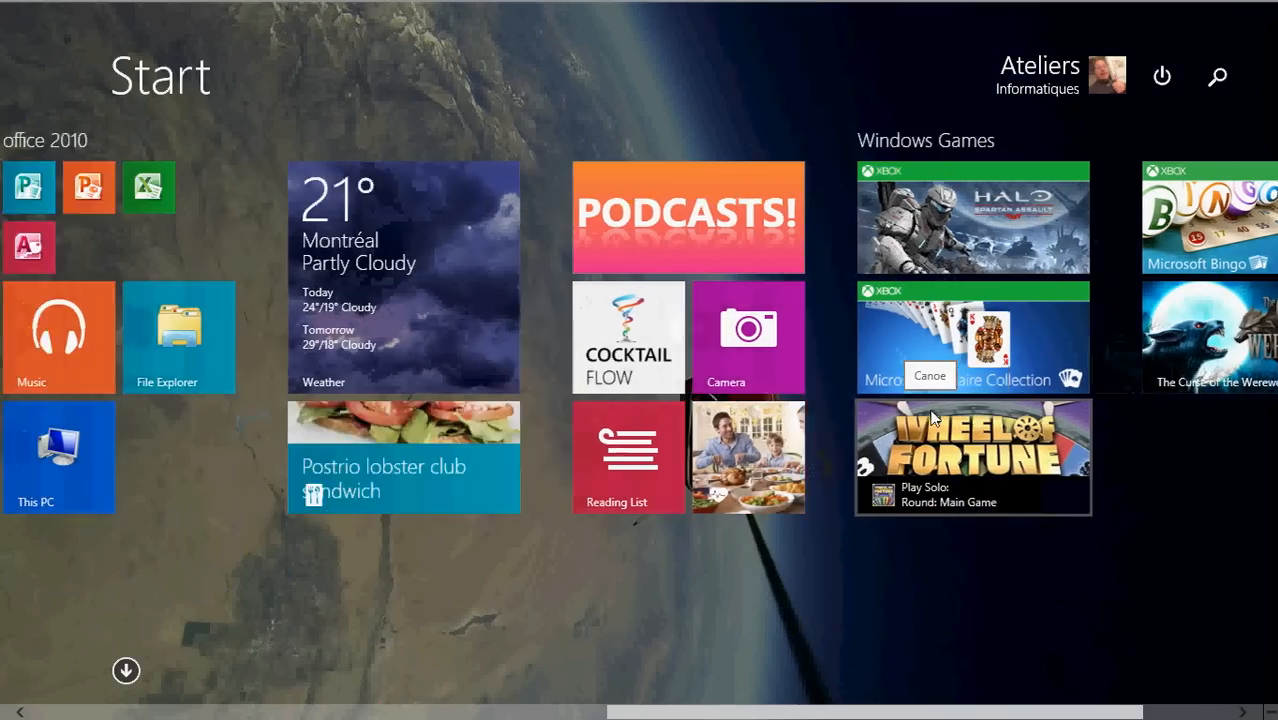